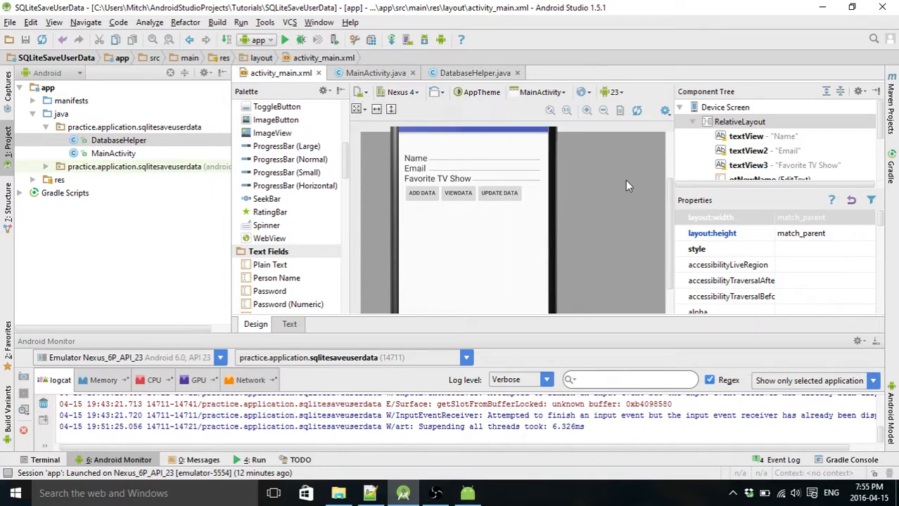
mouse_move(574, 209)
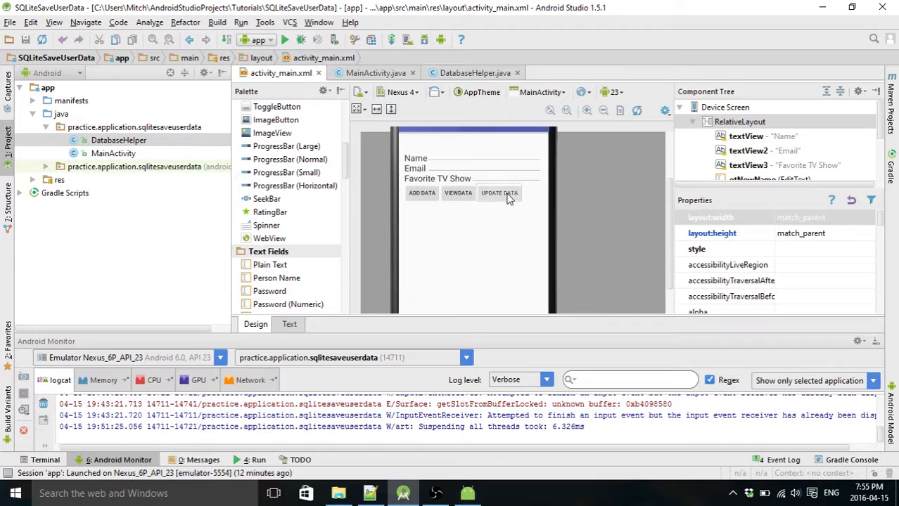
Step: Add a Large Text label below the data buttons and set its text to ID
click(499, 193)
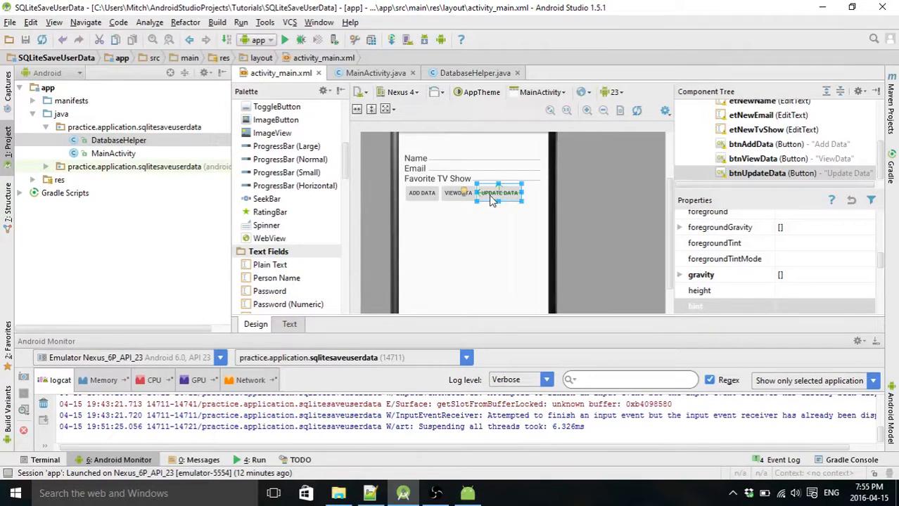
double_click(500, 193)
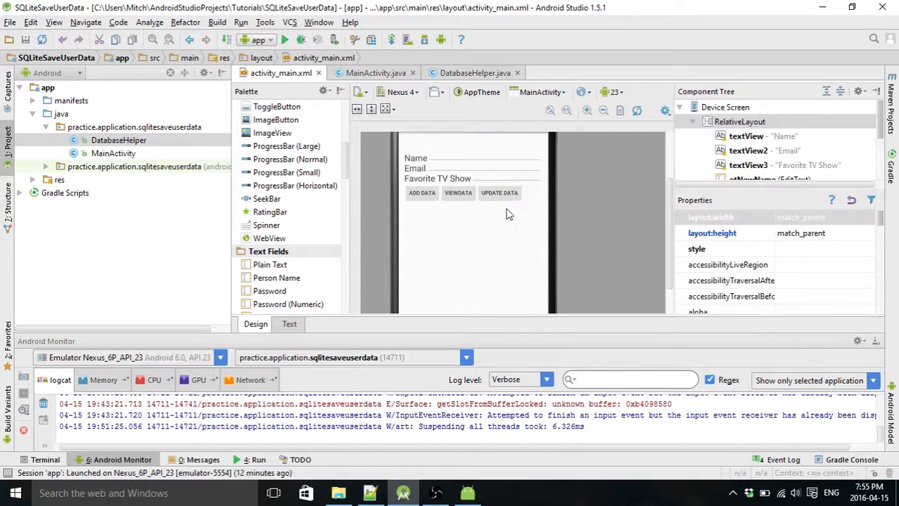
scroll(down, 3)
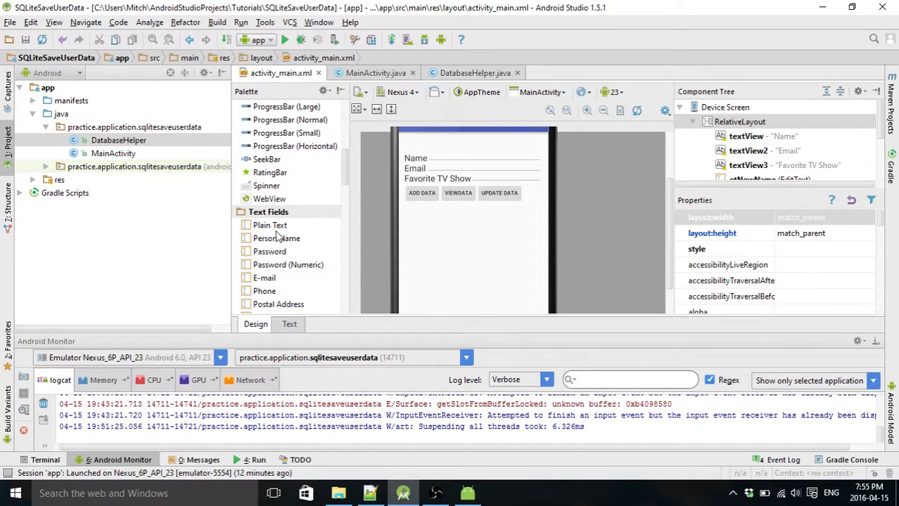
scroll(up, 3)
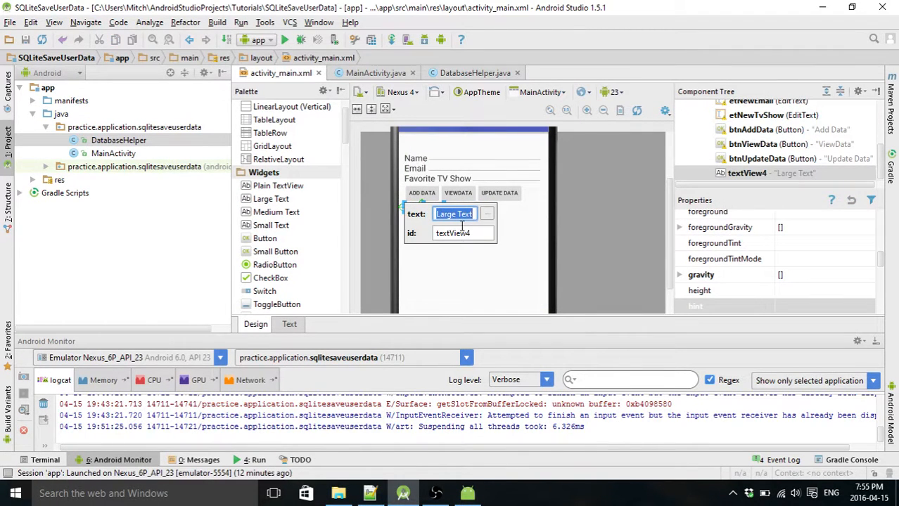
text(ID)
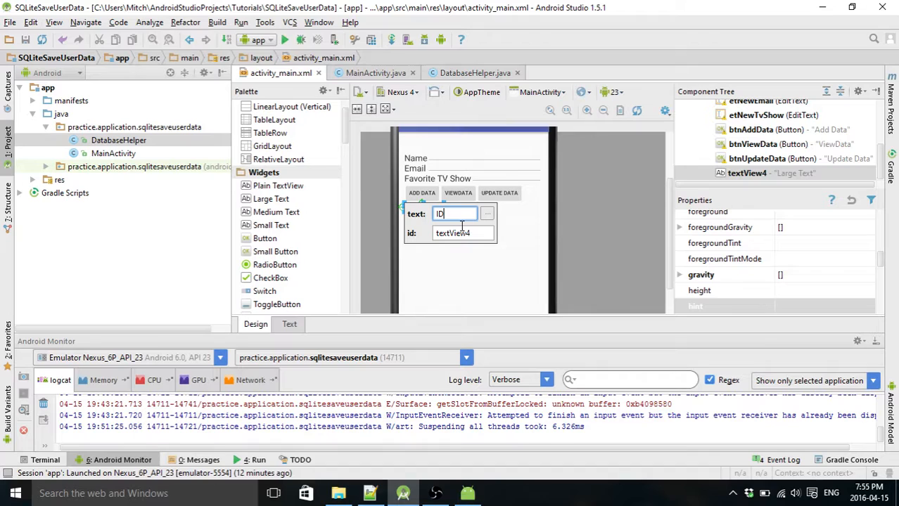
key(Enter)
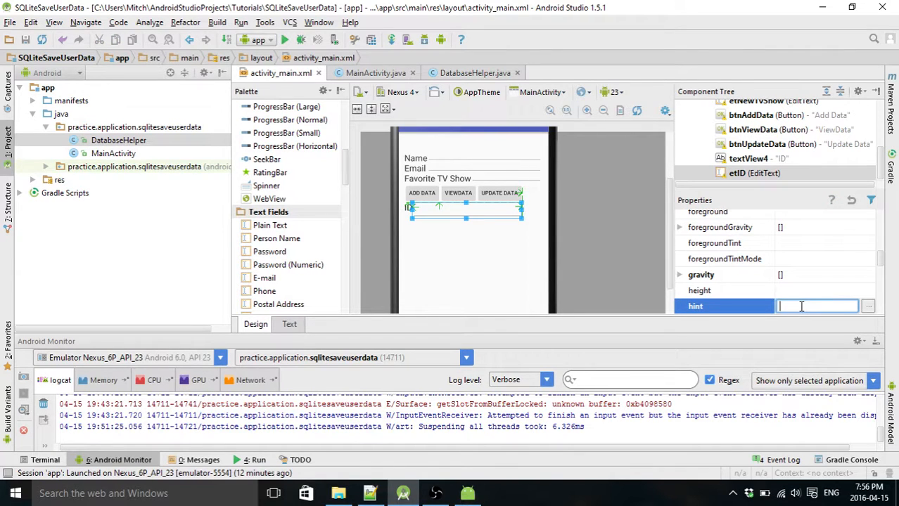
Step: Add a Plain Text ID field with the hint "Use to Update or Delete"
text(Use)
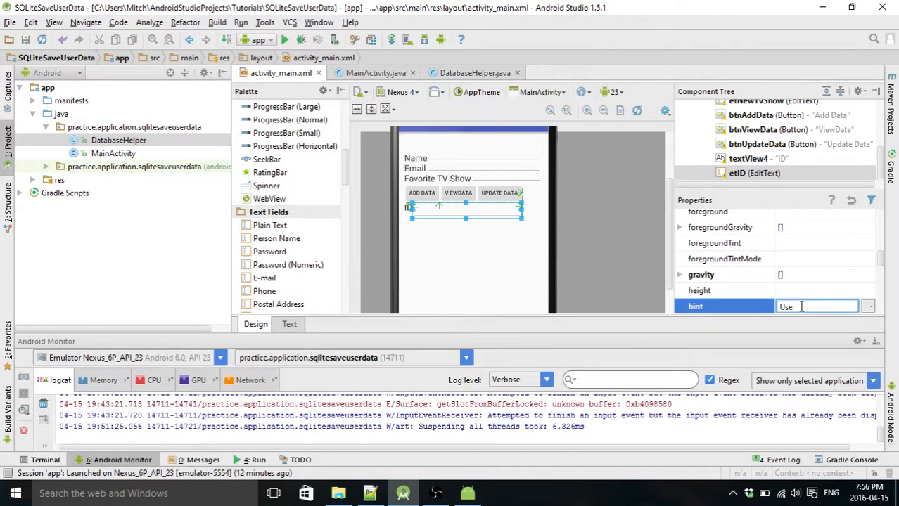
text(to U)
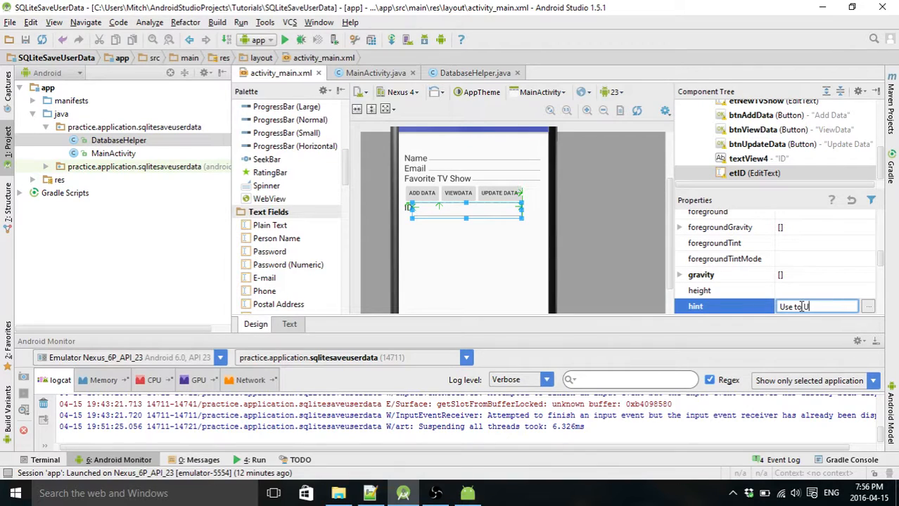
text(pdate or Delete)
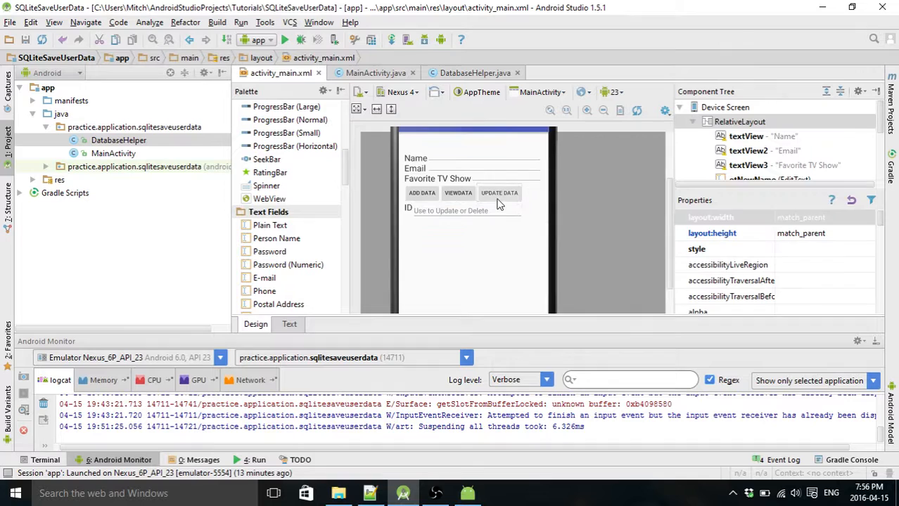
Step: Write the updateData signature in DatabaseHelper taking String id, name, email and tvShow
click(474, 74)
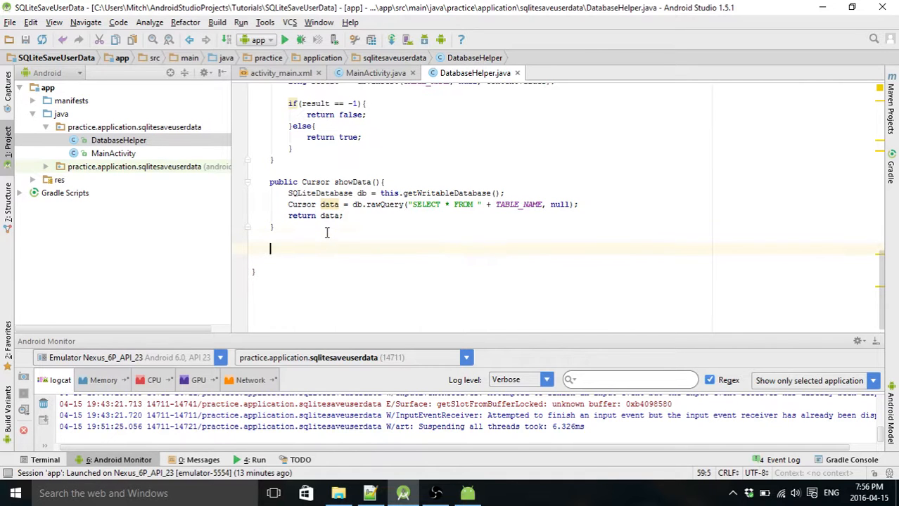
text(public)
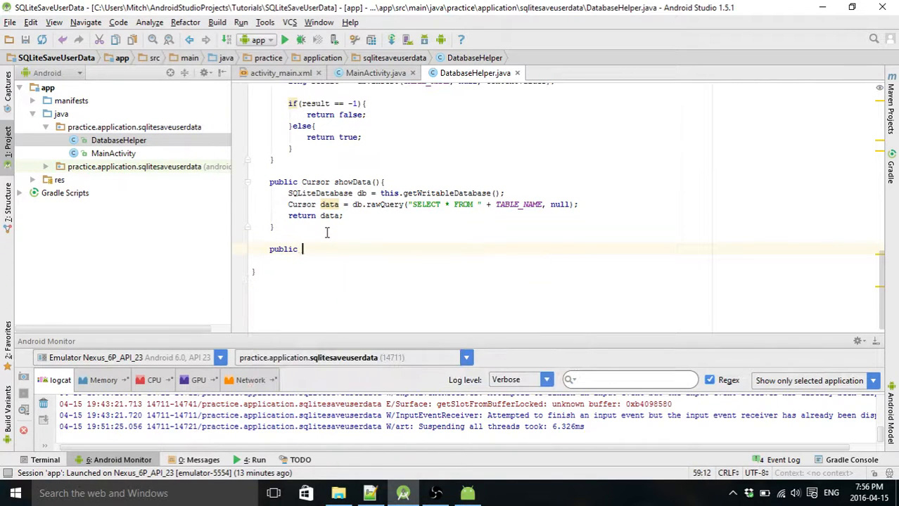
text(boolean updateData()
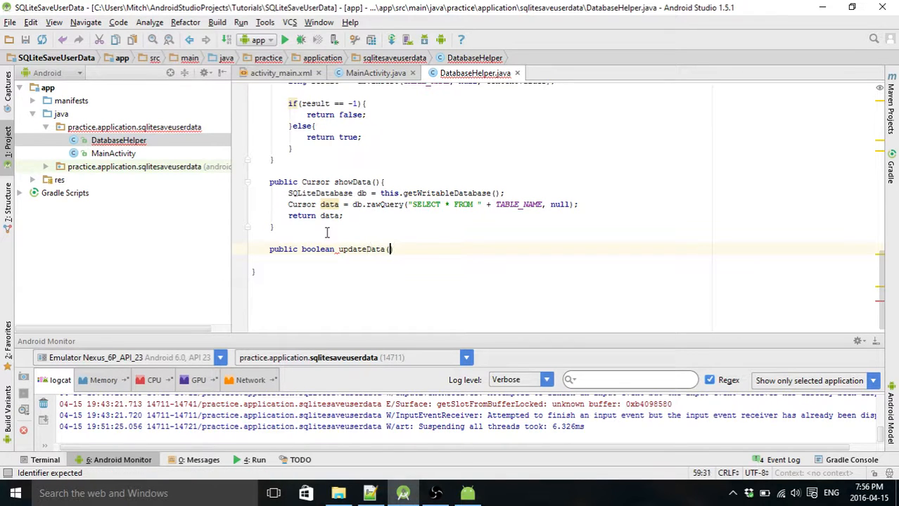
text(String)
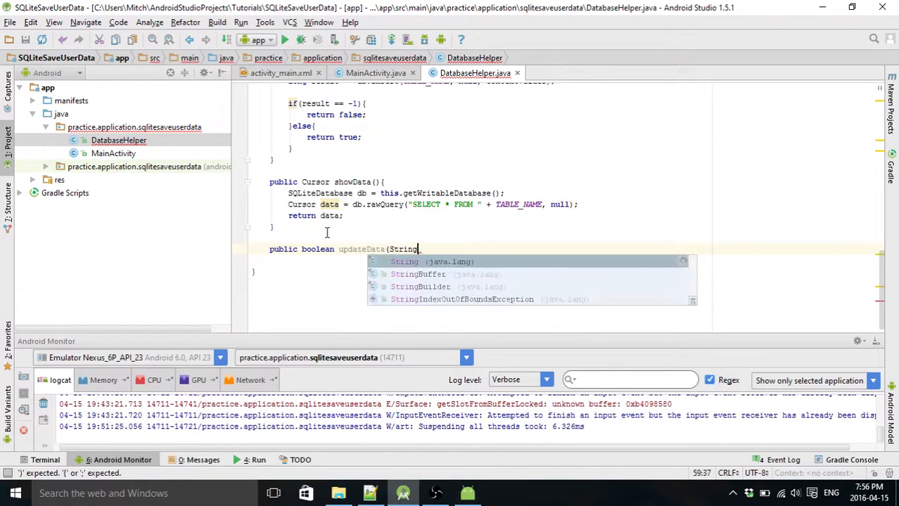
text(id, String)
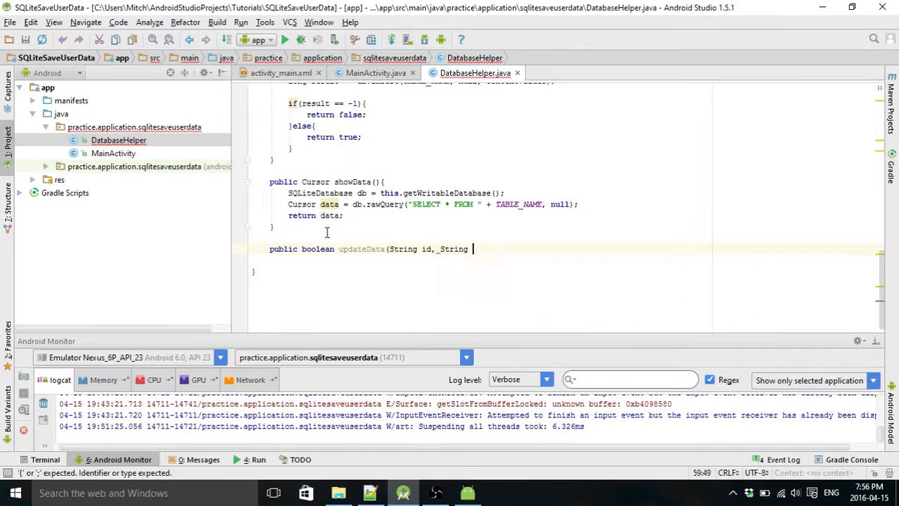
text(name, String email,)
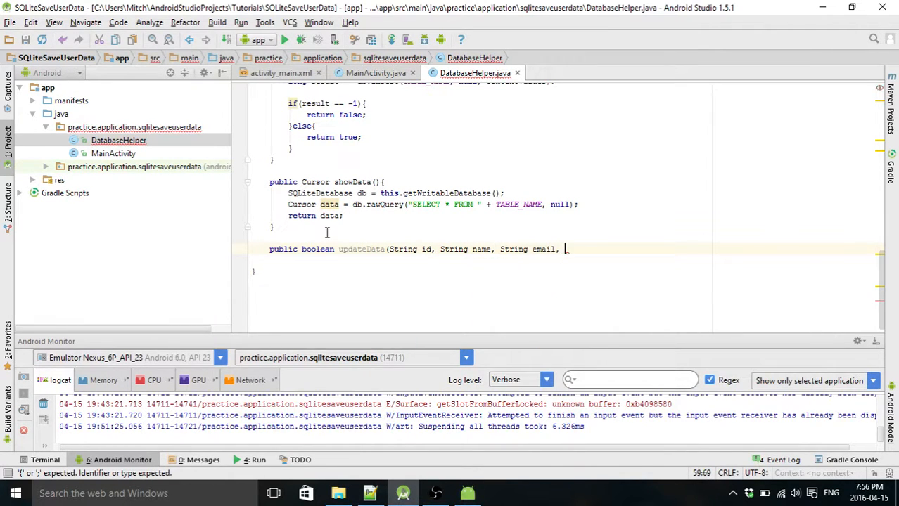
text(String tvsb)
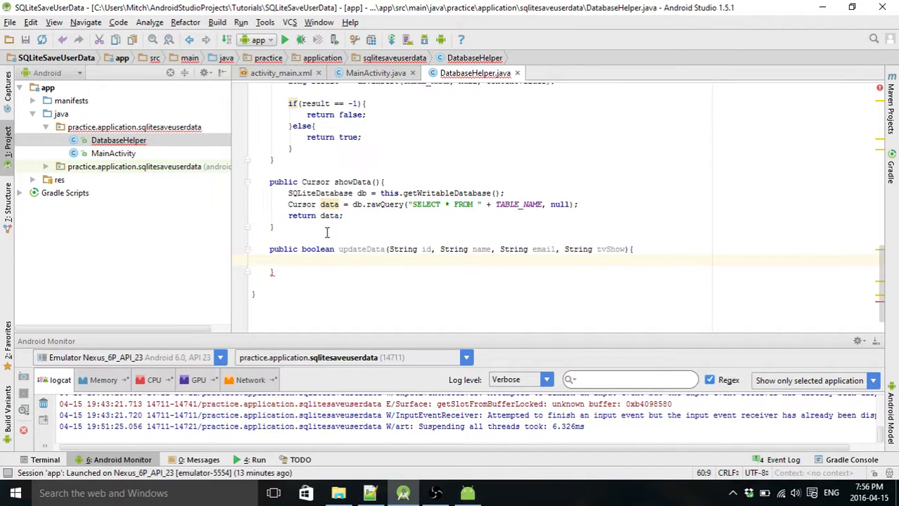
Step: Declare db = this.getWritableDatabase() inside updateData
text(SQLiteOpenHelper db)
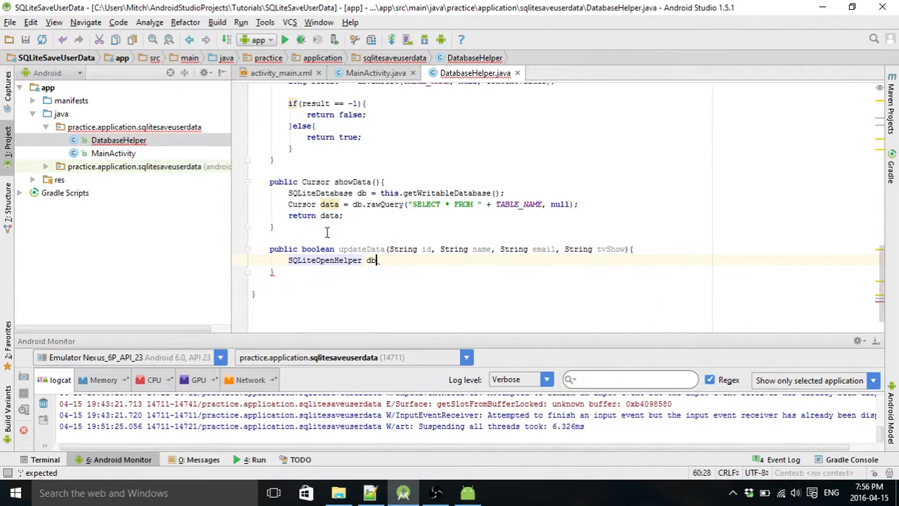
text(= this.ge)
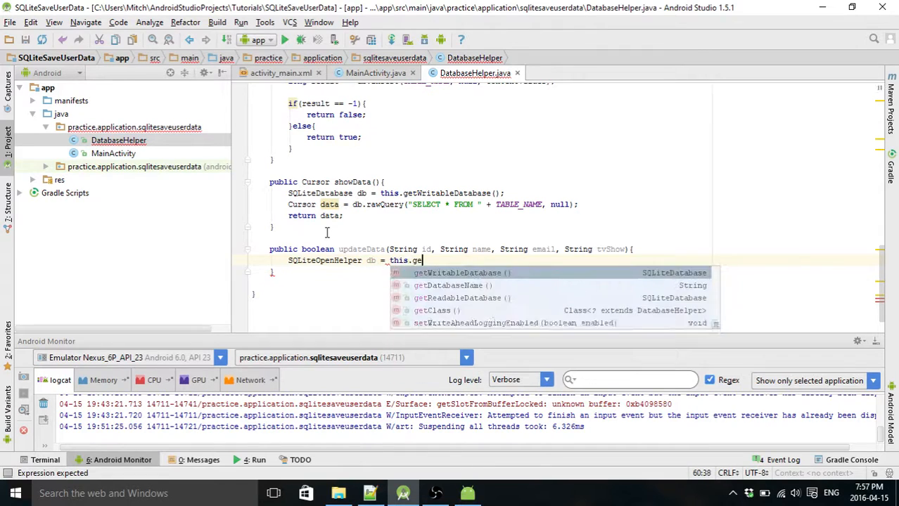
click(461, 273)
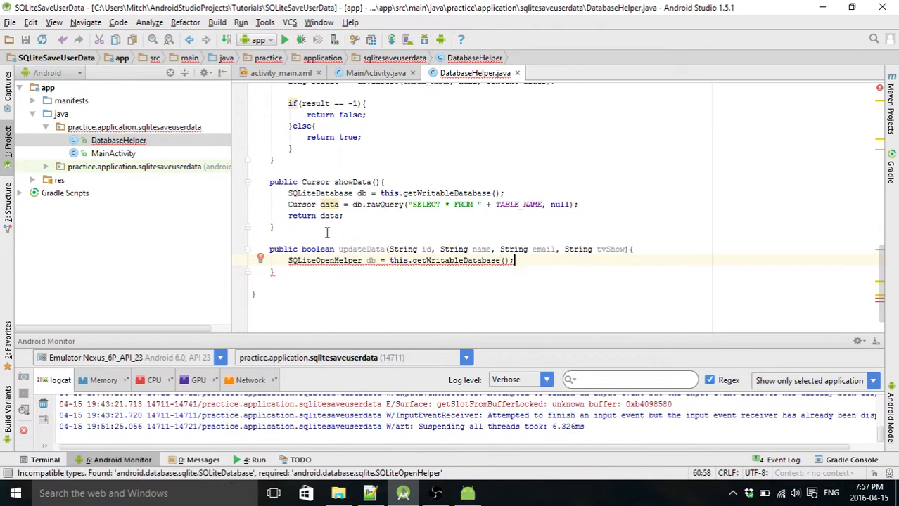
mouse_move(363, 260)
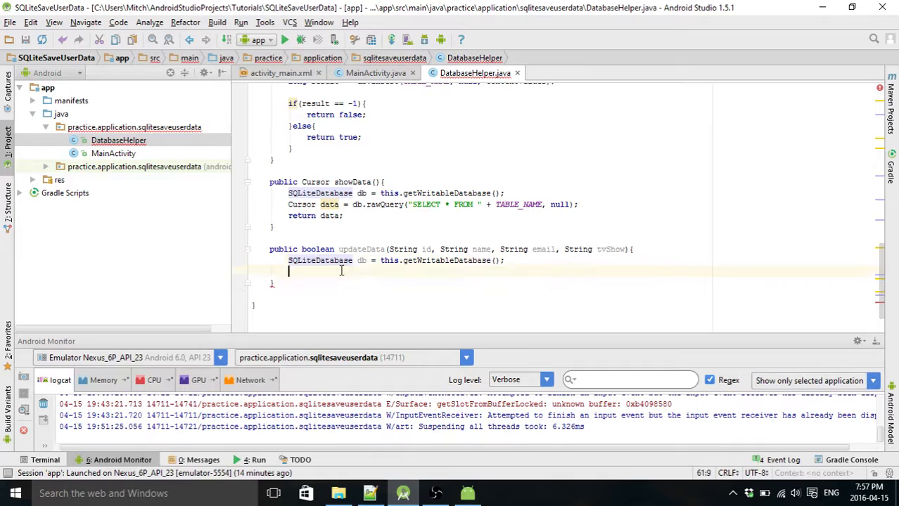
Step: Create a new ContentValues object named contentValues in updateData
text(c)
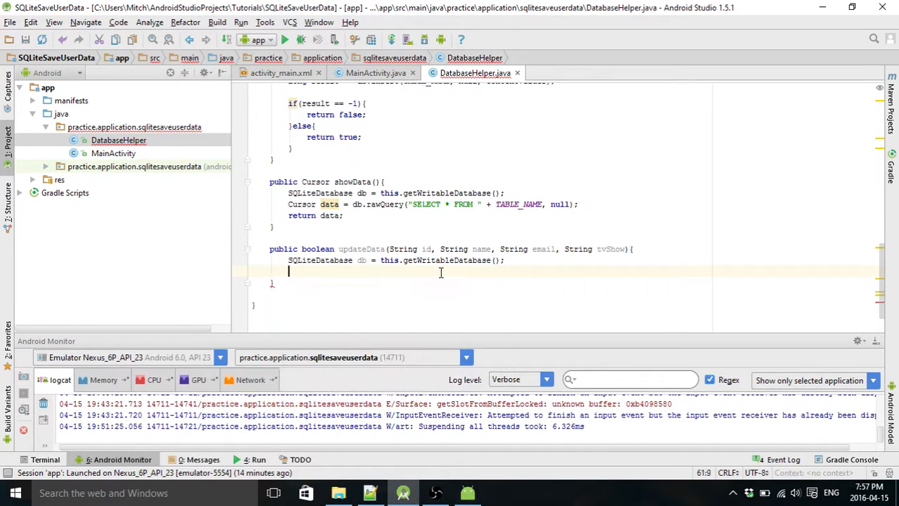
text(ContentValues)
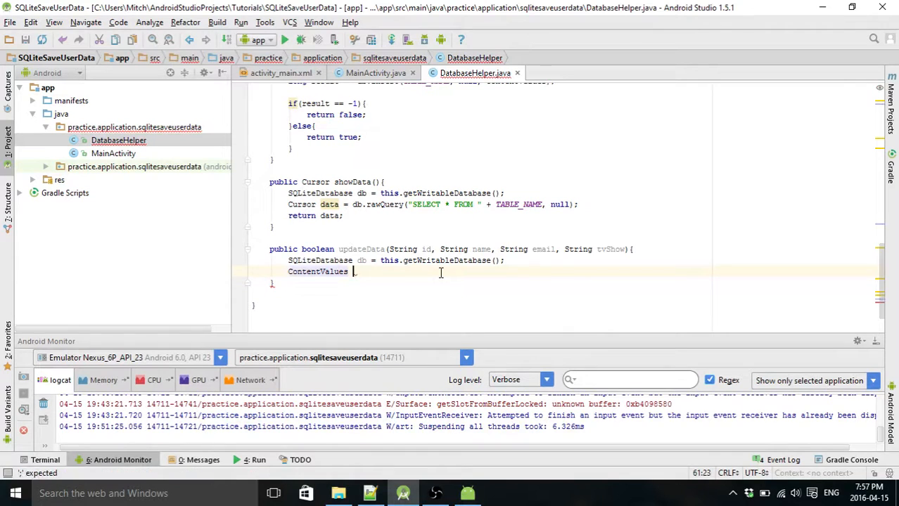
text(contentValues)
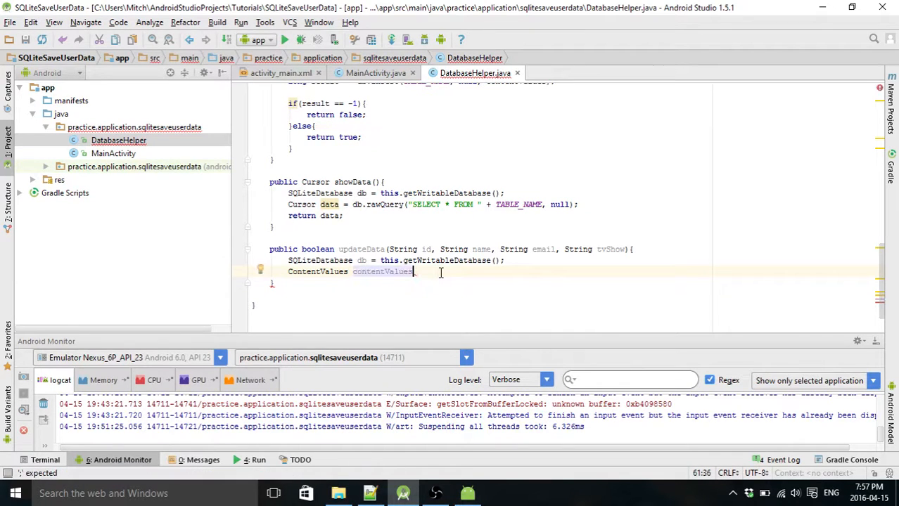
text(= new ContentValues())
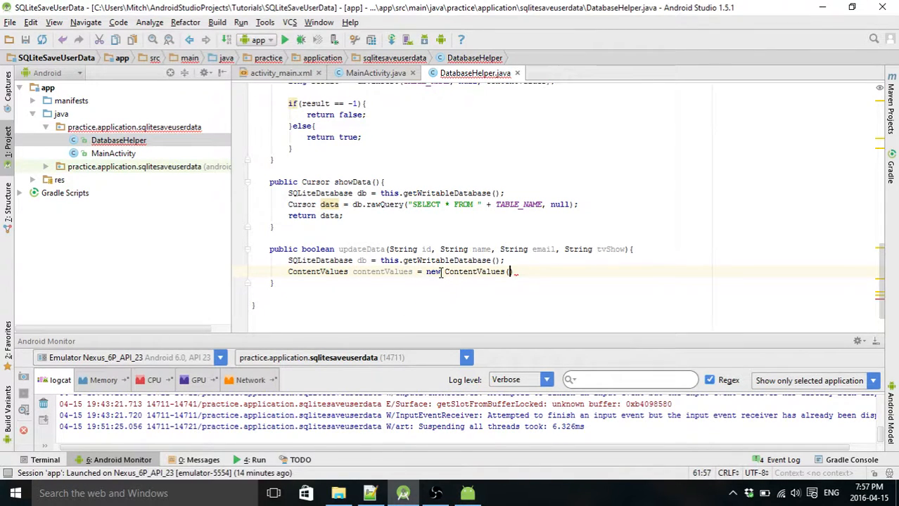
key(Return)
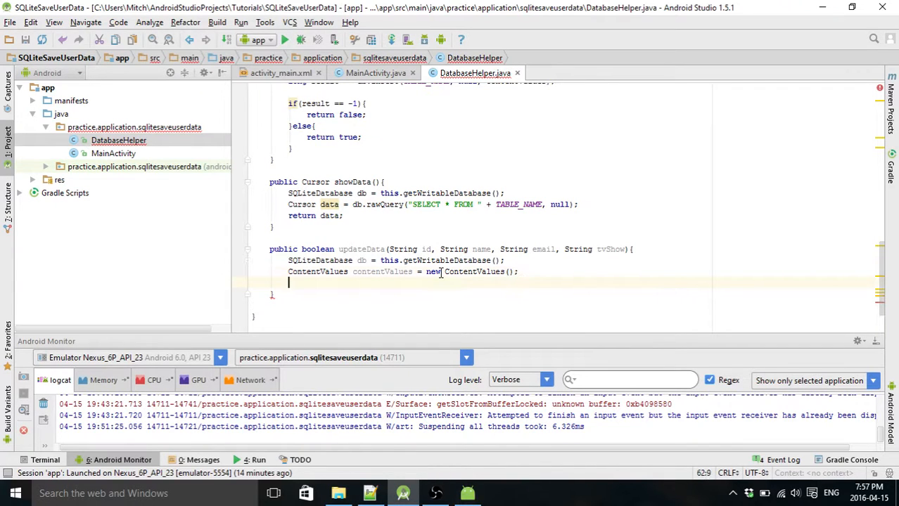
Step: Put id, name, email and tvShow into COL1 through COL4 of contentValues
text(contentValues)
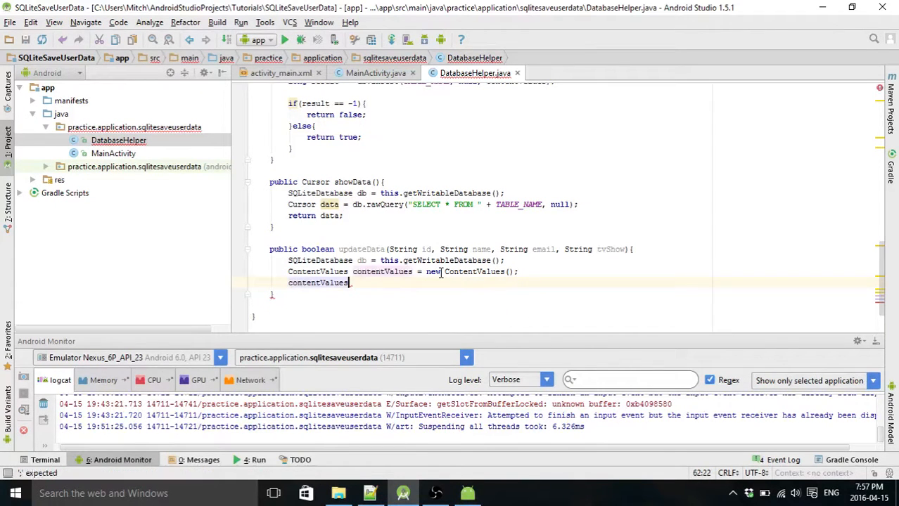
text(.put())
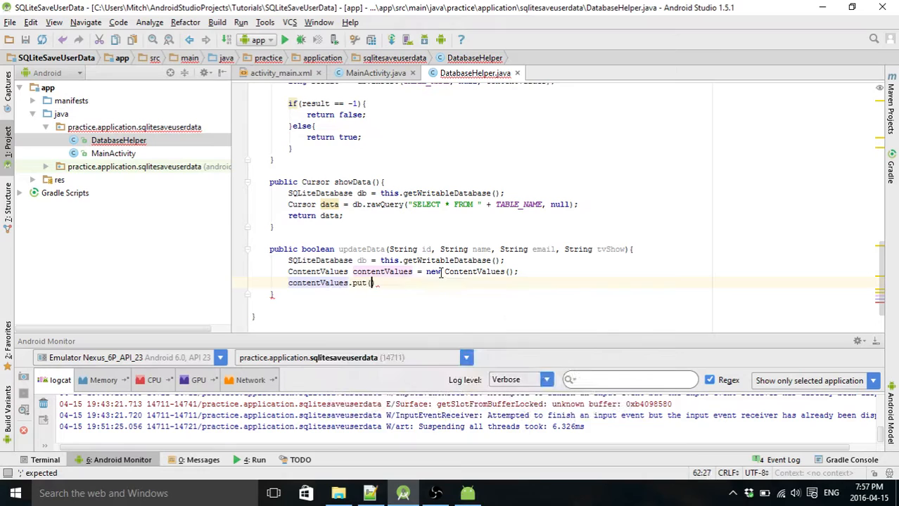
text(COL1,id)
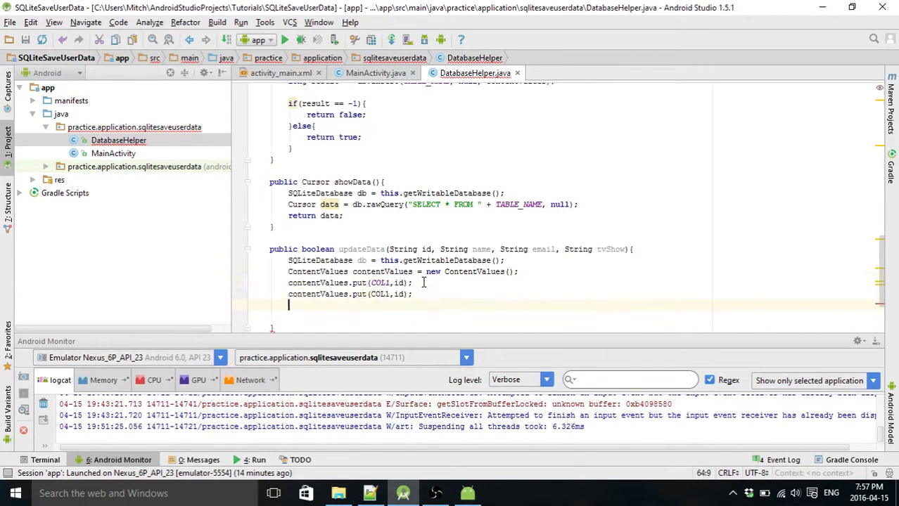
text(contentValues.put(COL1,id);)
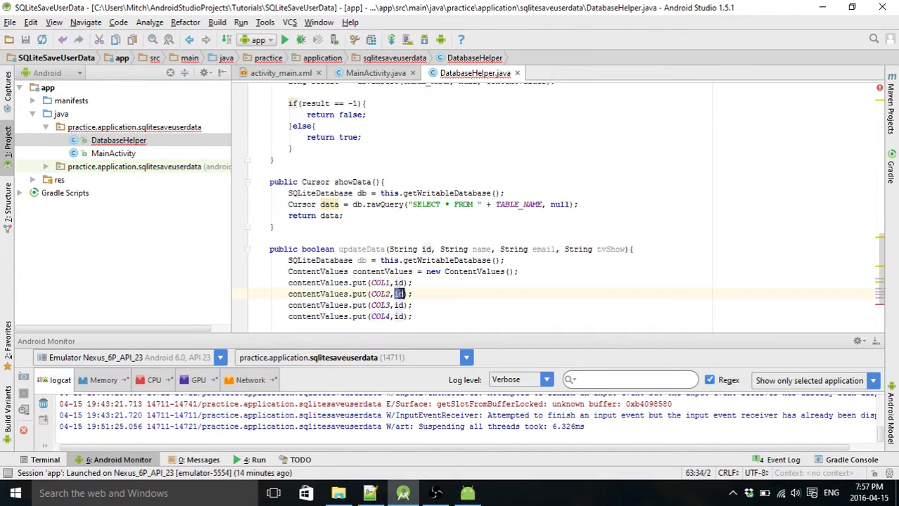
text(name)
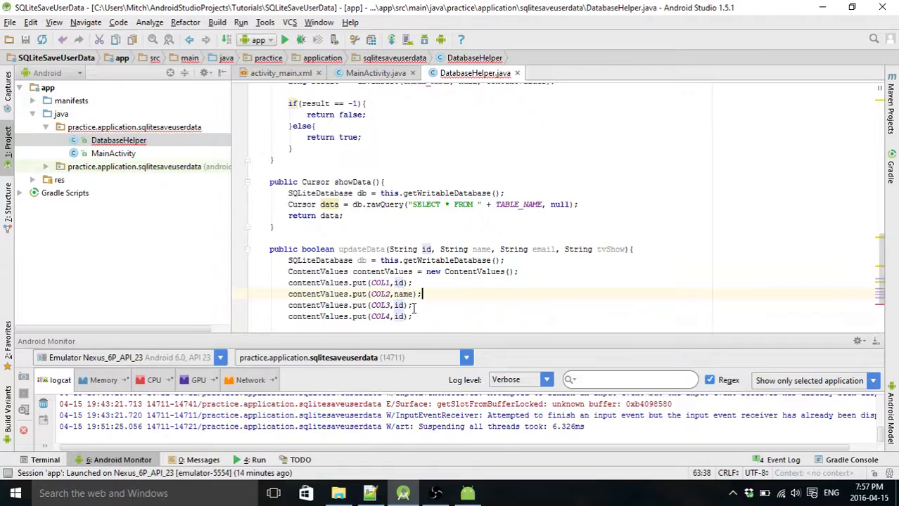
text(email)
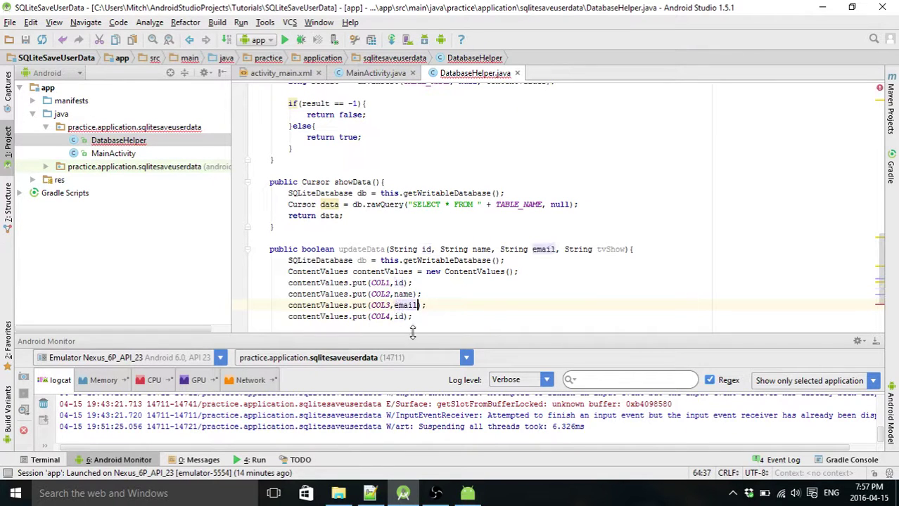
text(tvShow)
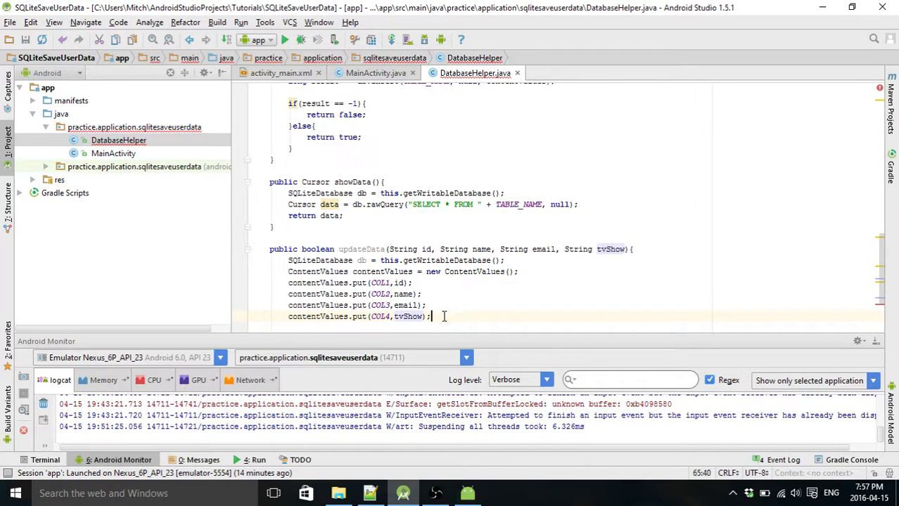
Step: Call db.update(TABLE_NAME, contentValues, "ID = ?", new String[]{id})
text(db.update)
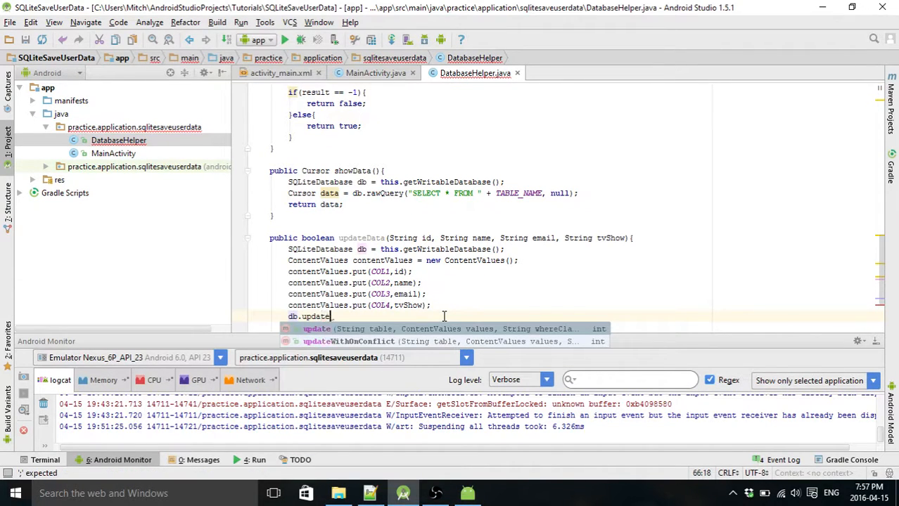
text((Tab)
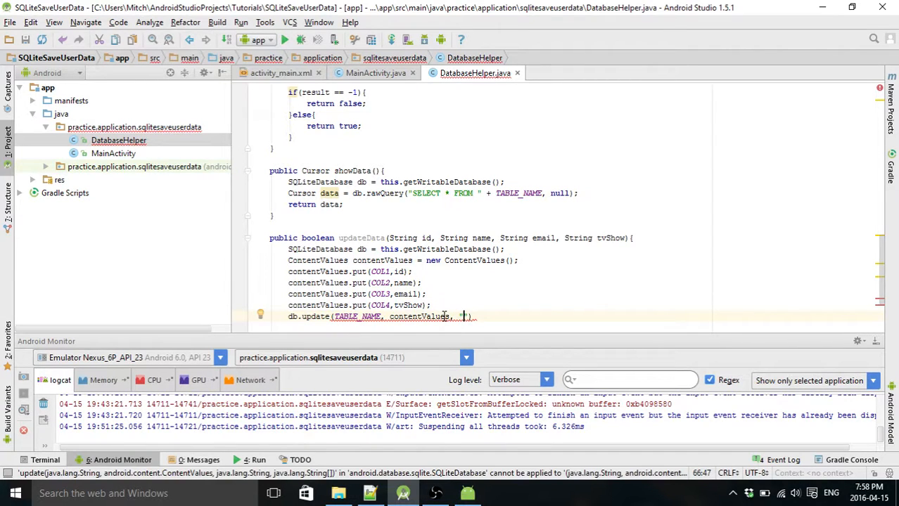
text(ID =?)
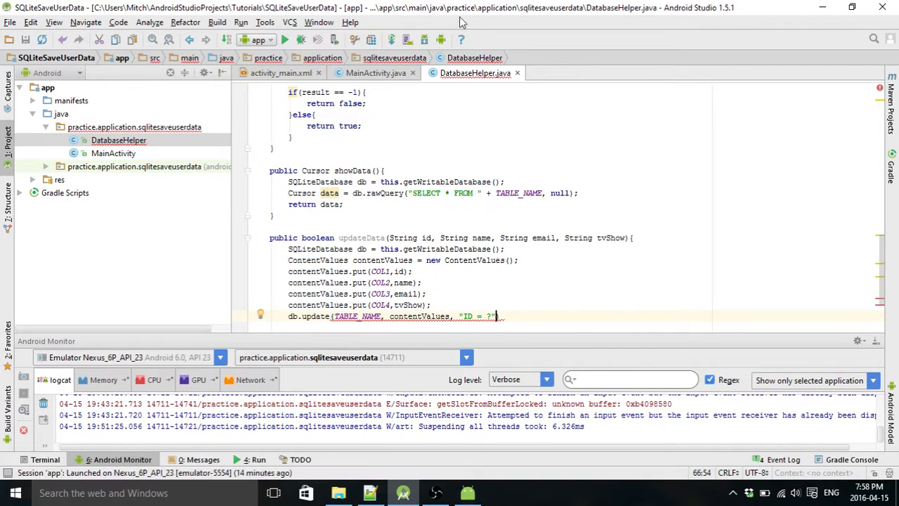
click(280, 73)
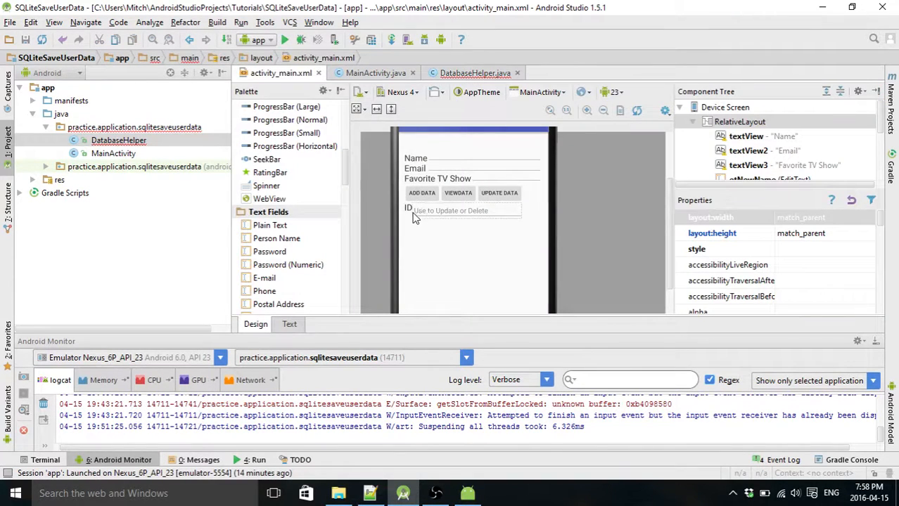
click(475, 73)
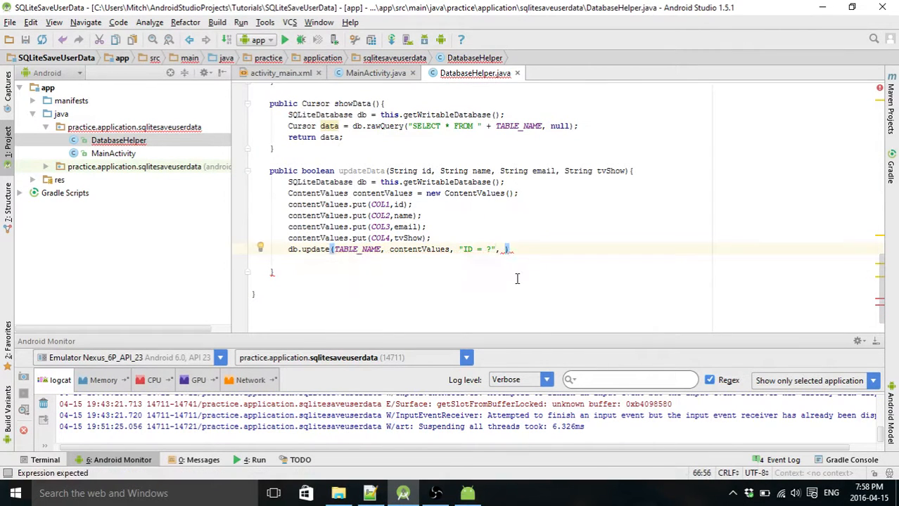
text(new String))
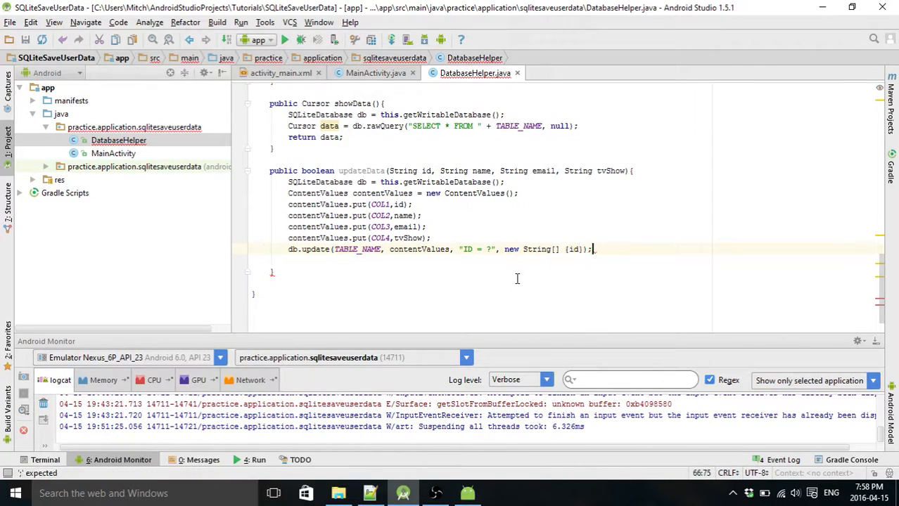
Step: End updateData with return true
text(return true;)
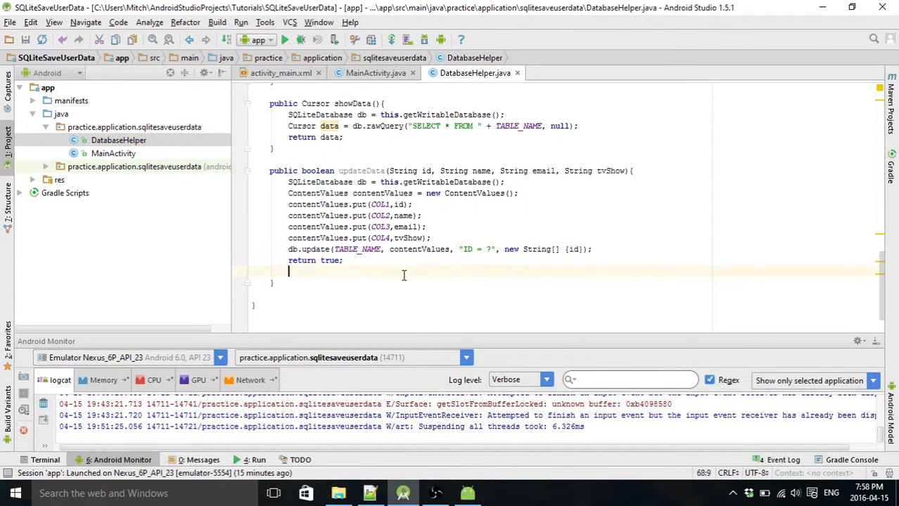
key(Backspace)
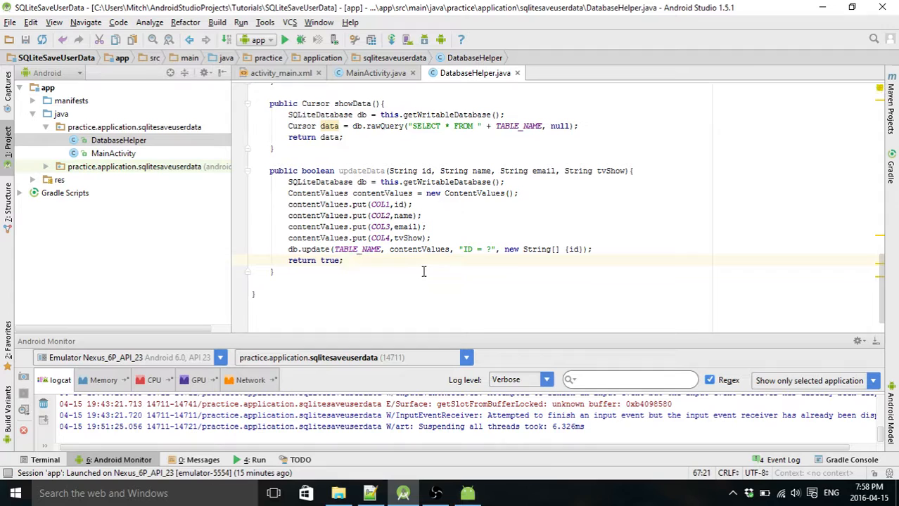
Step: Declare the btnUpdateData button and etID field in MainActivity
click(374, 73)
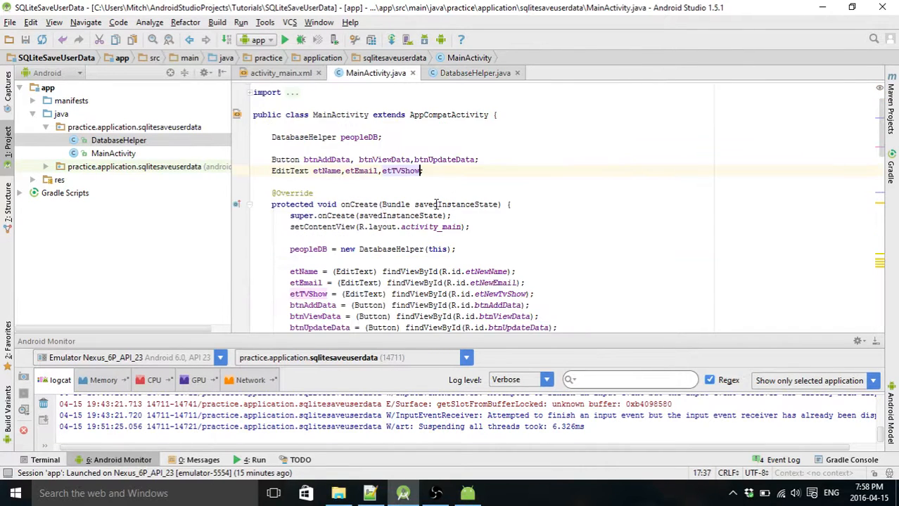
scroll(down, 3)
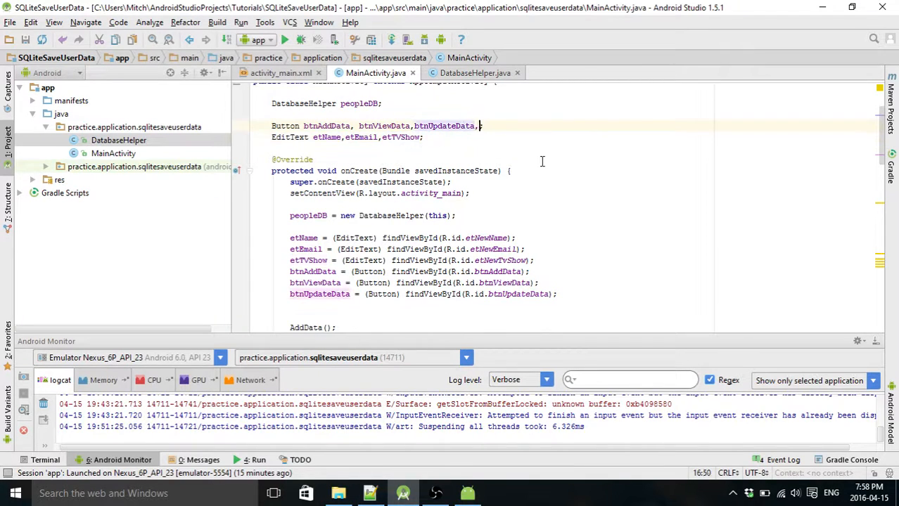
text(btn)
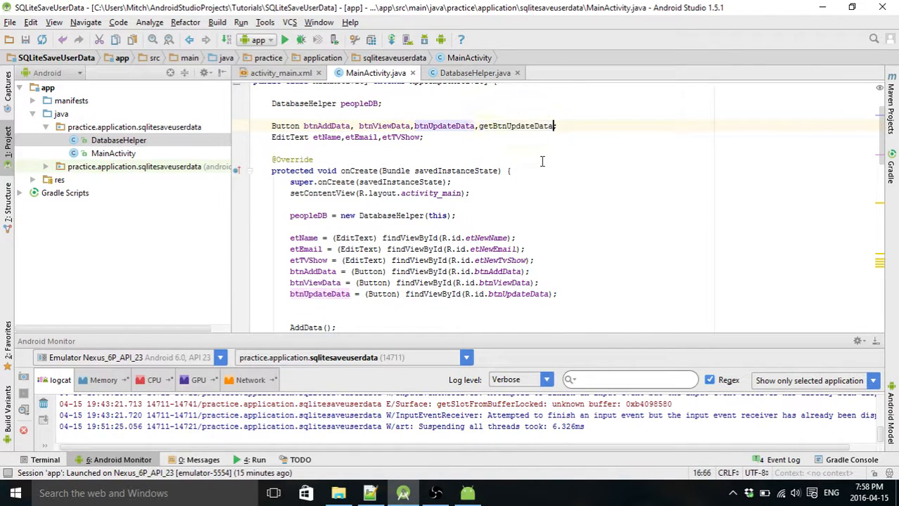
key(Backspace)
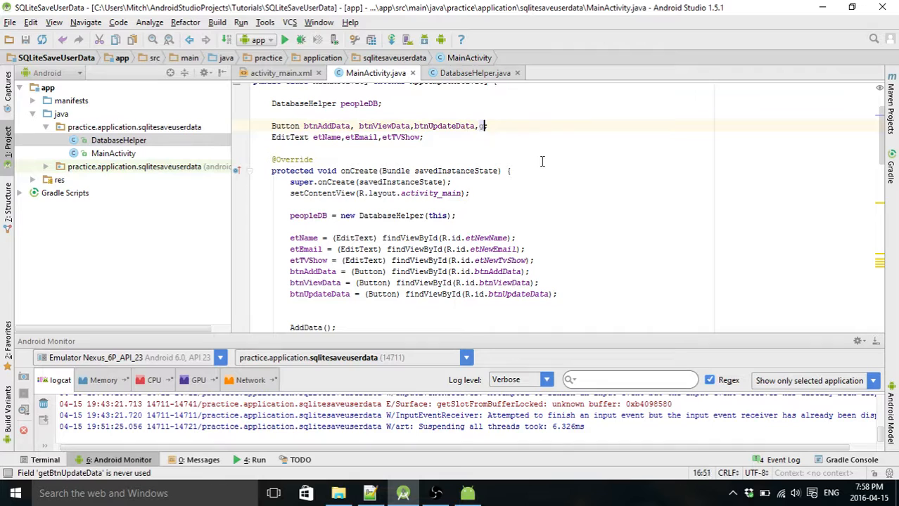
text(btnUpdateData;)
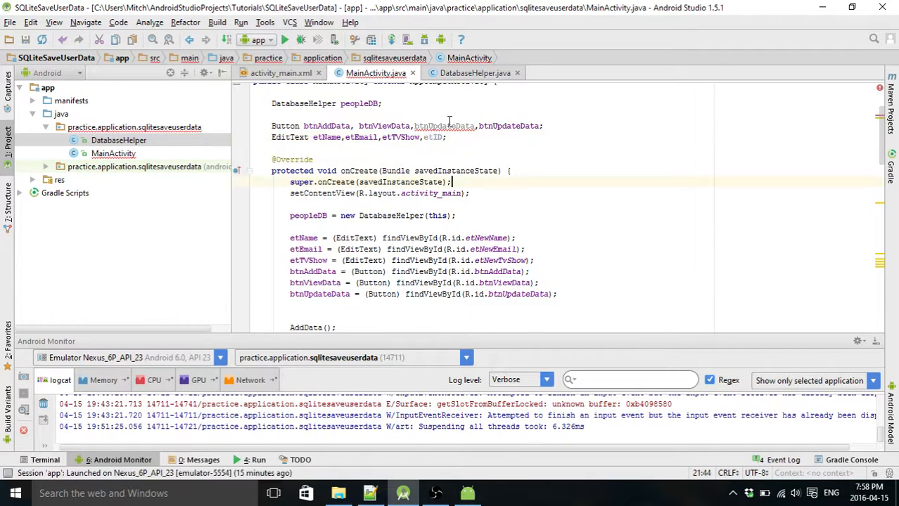
double_click(442, 127)
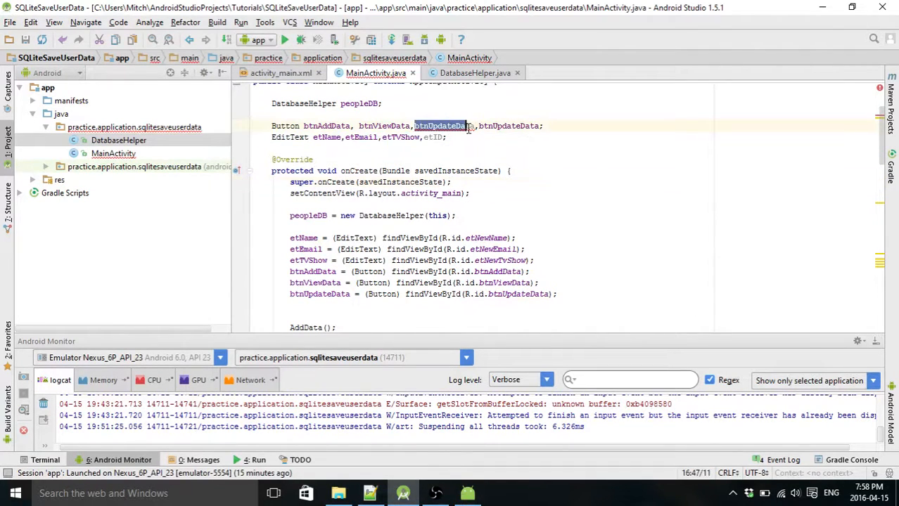
click(540, 127)
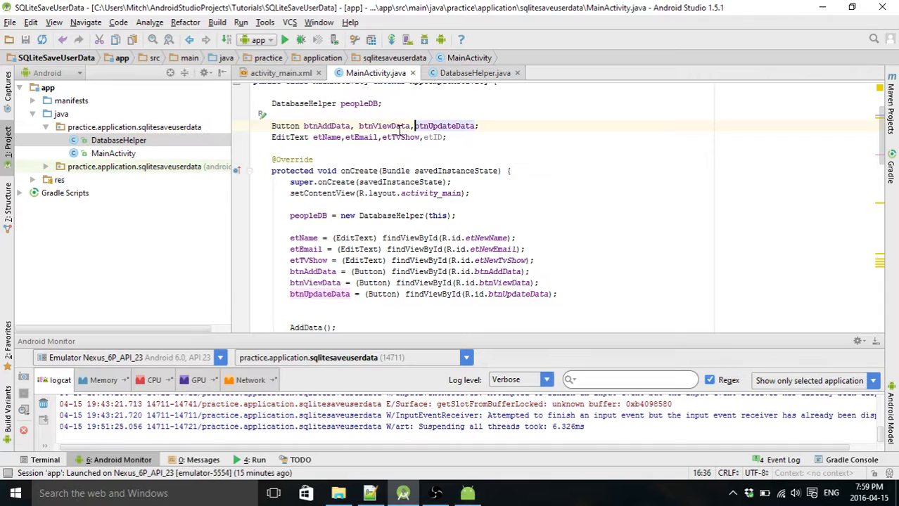
click(447, 138)
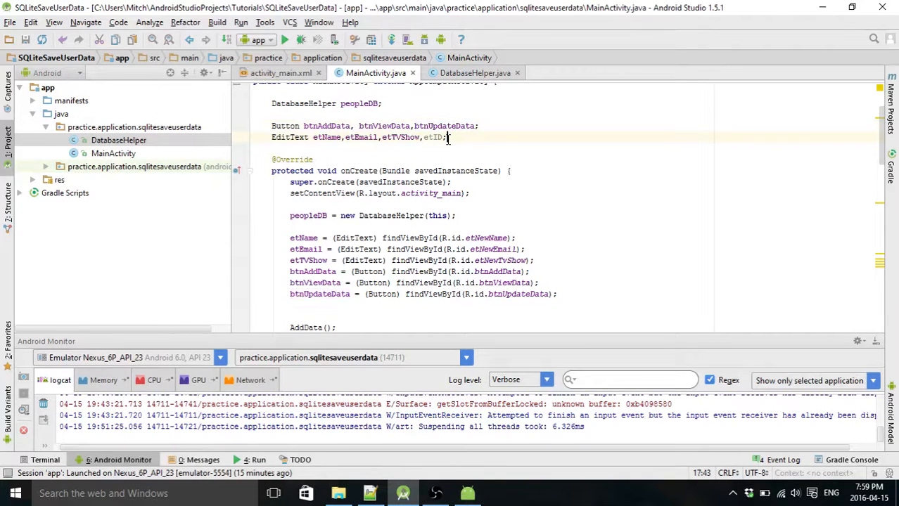
Step: Assign etID with (EditText) findViewById(R.id.etID) in onCreate
scroll(down, 3)
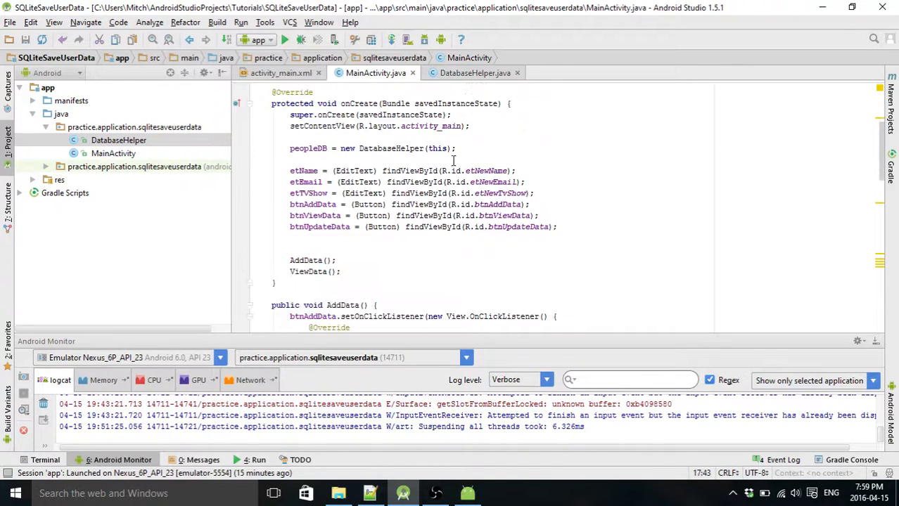
scroll(down, 3)
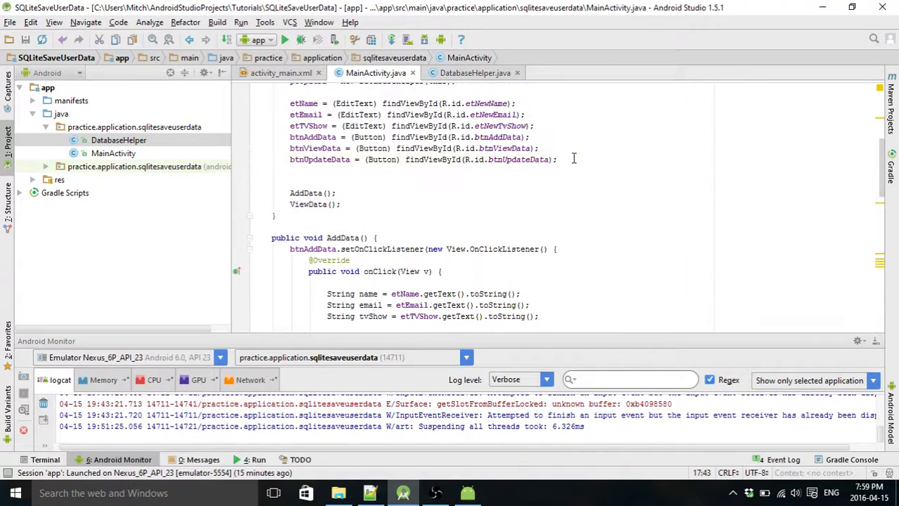
text(btnA)
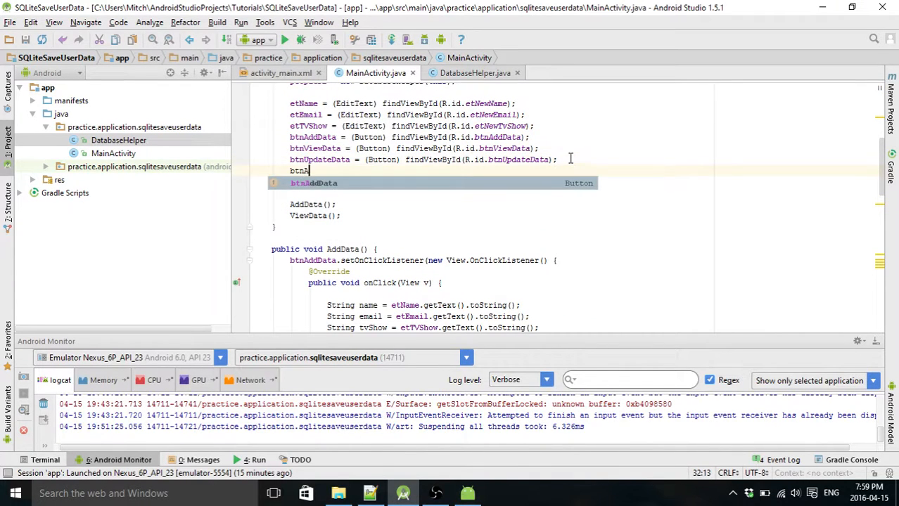
key(Backspace)
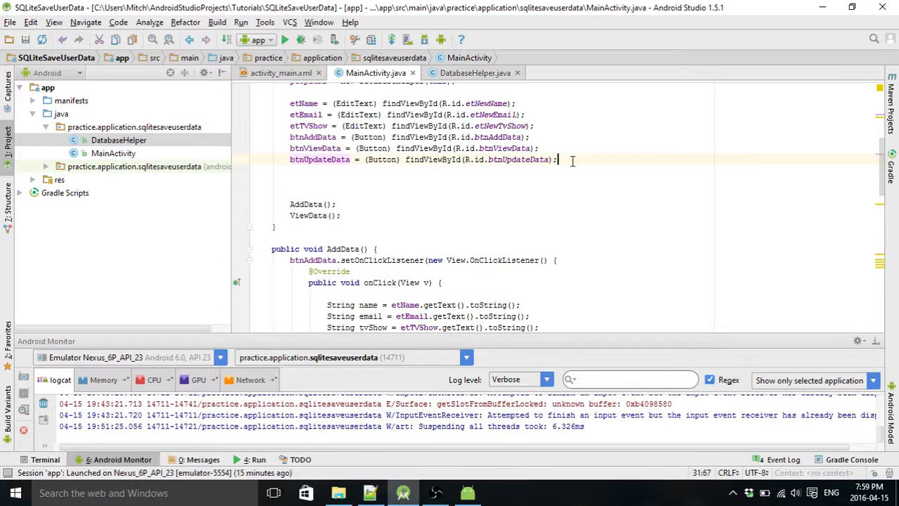
key(Return)
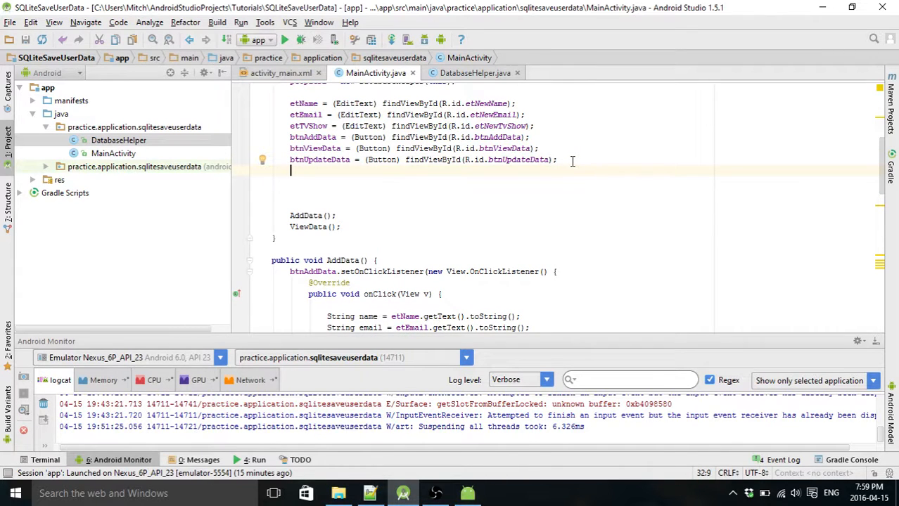
text(etID)
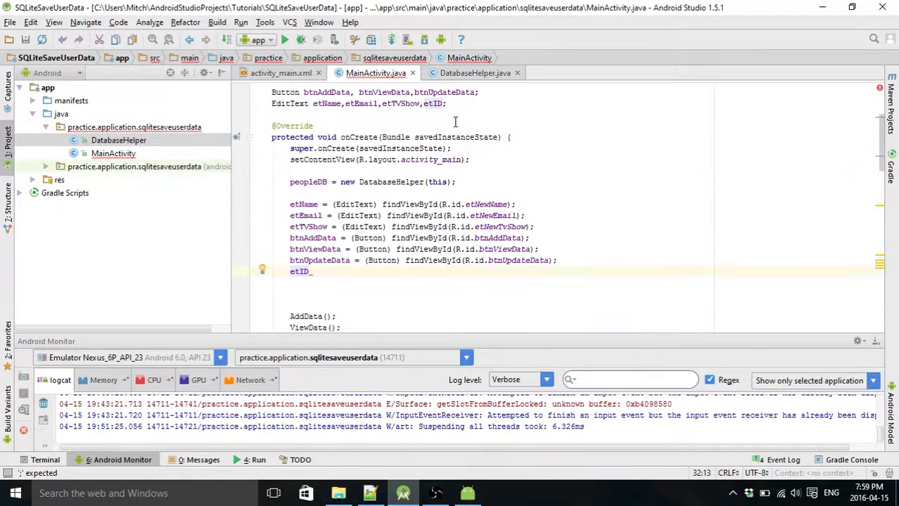
text(= ()
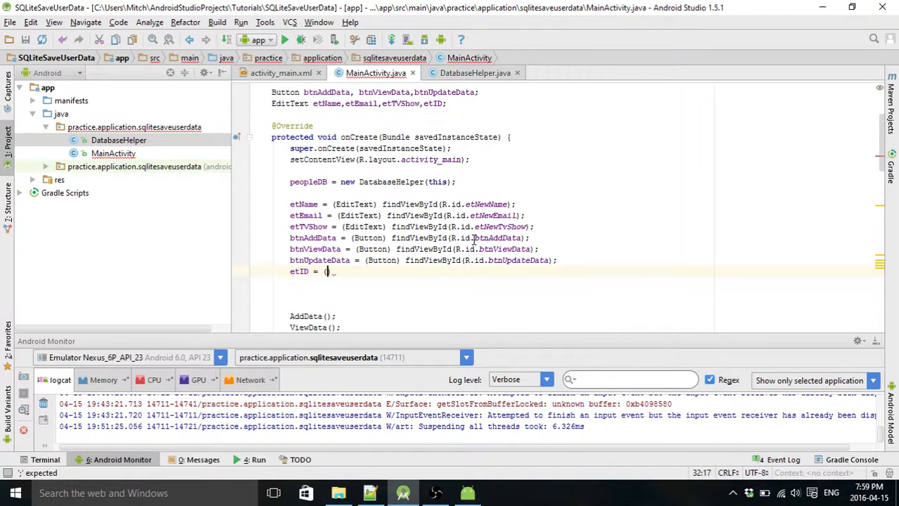
text((EditText))
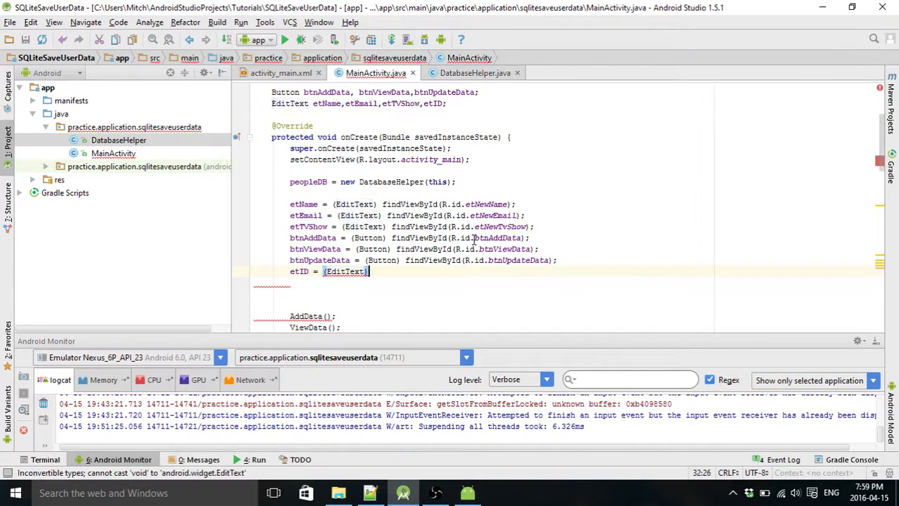
text(findViewById(R.id.)
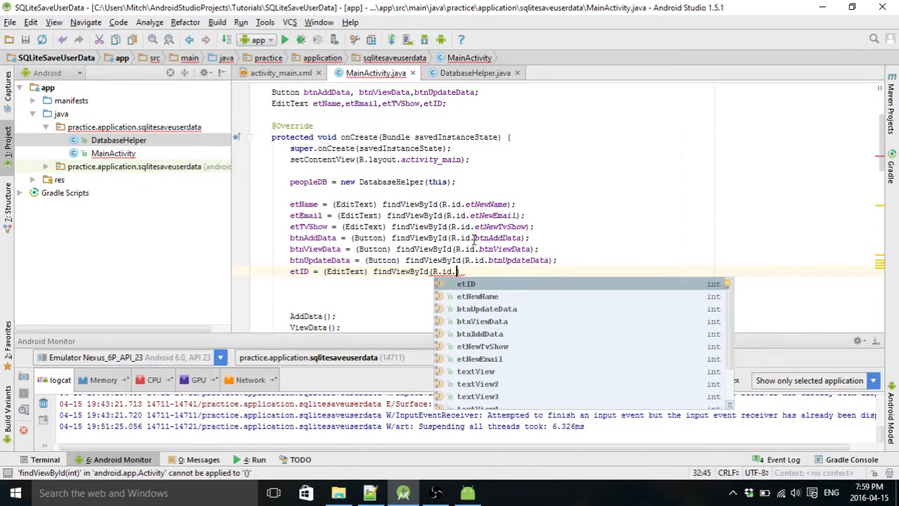
click(466, 285)
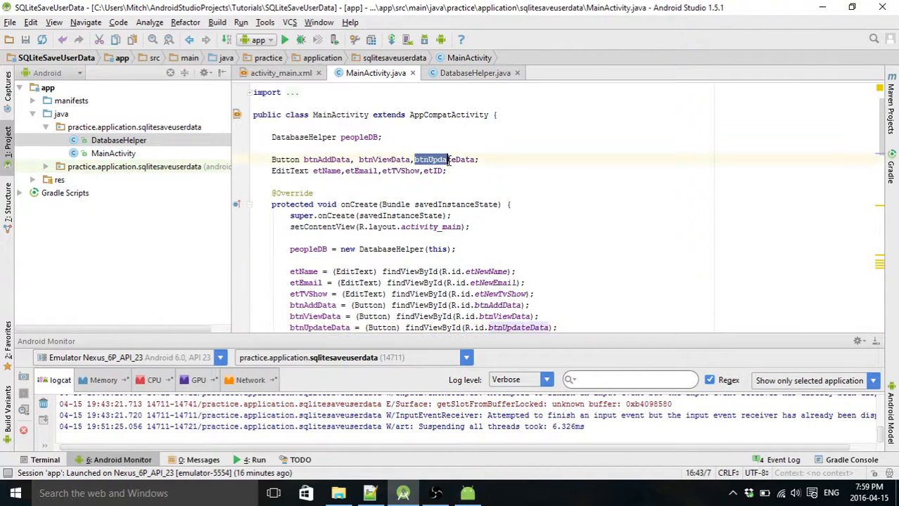
Step: Add public void UpdateData() calling btnUpdateData.setOnClickListener with a new OnClickListener
scroll(down, 3)
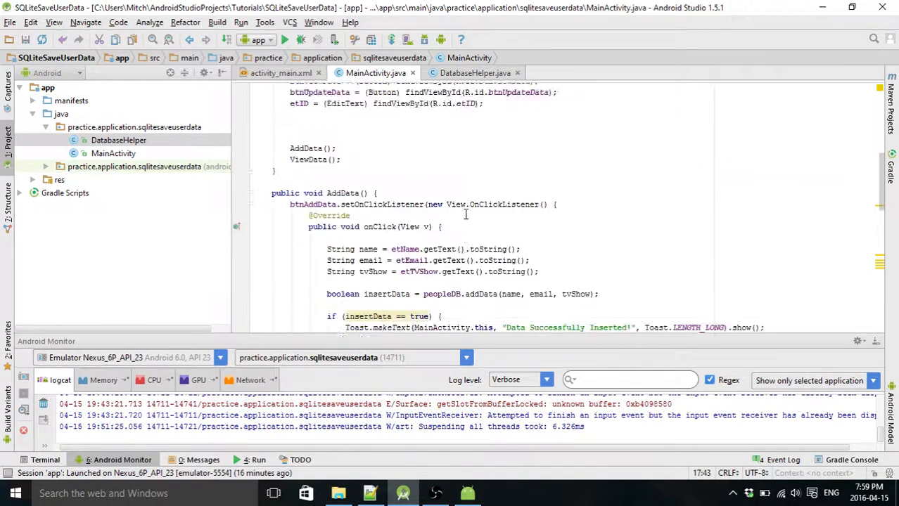
scroll(down, 3)
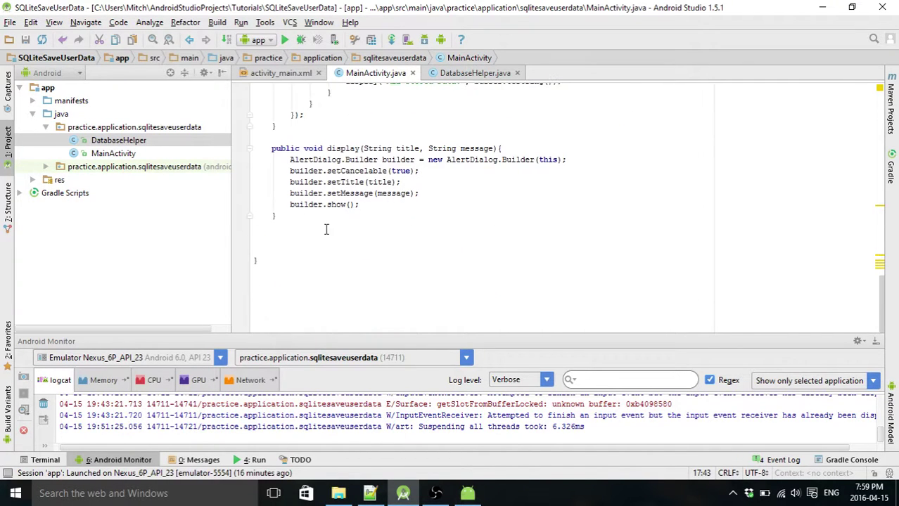
click(279, 238)
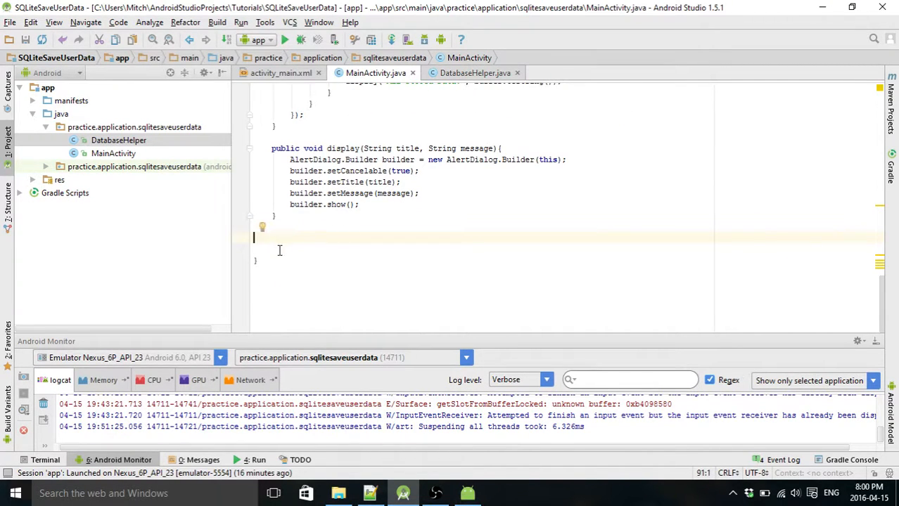
text(p)
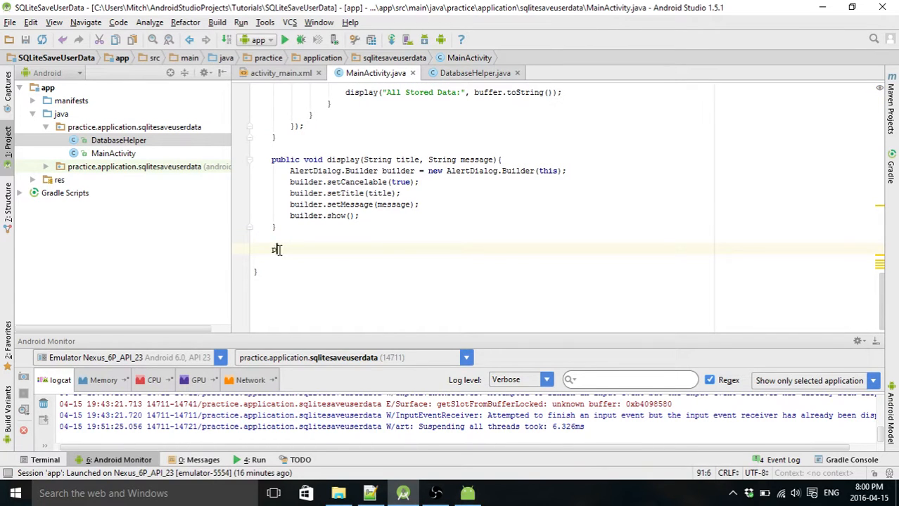
text(ublic void UpdateData(){)
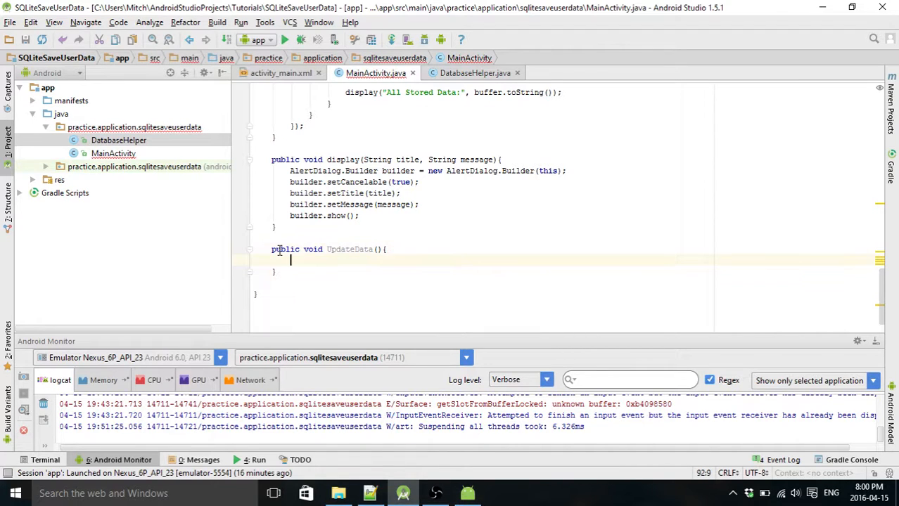
text(btnUpdateData)
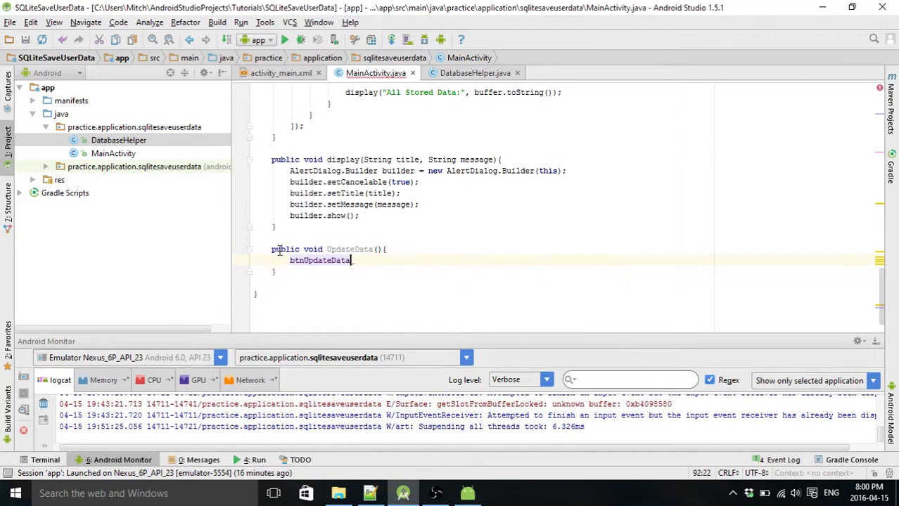
text(.s)
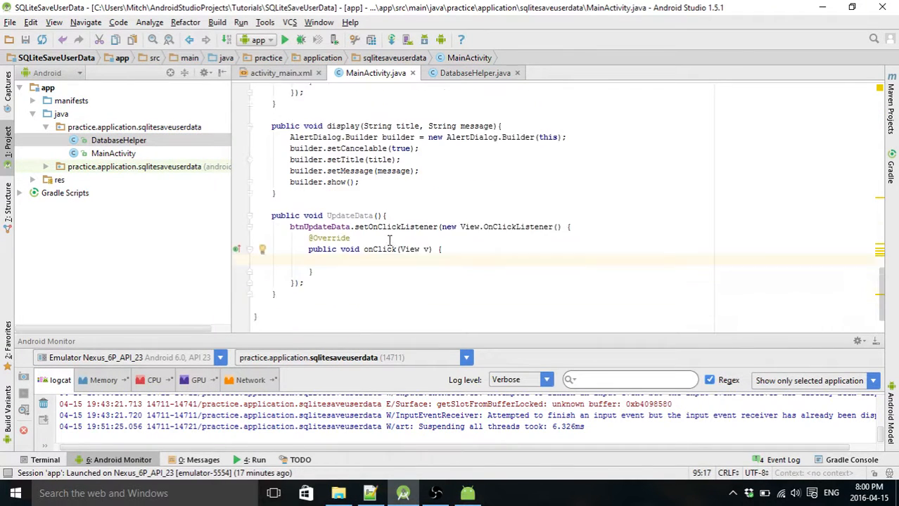
Step: Store etID.getText().toString().length() in int temp inside onClick
scroll(up, 3)
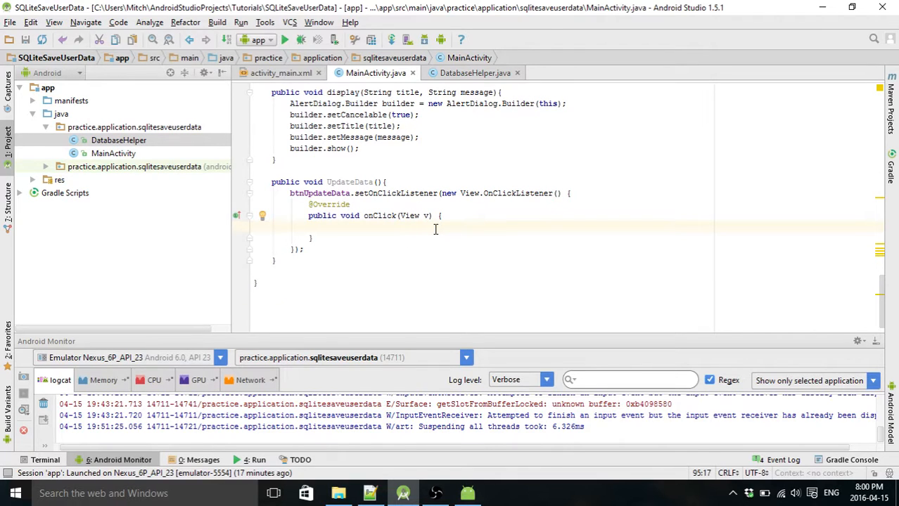
text(int)
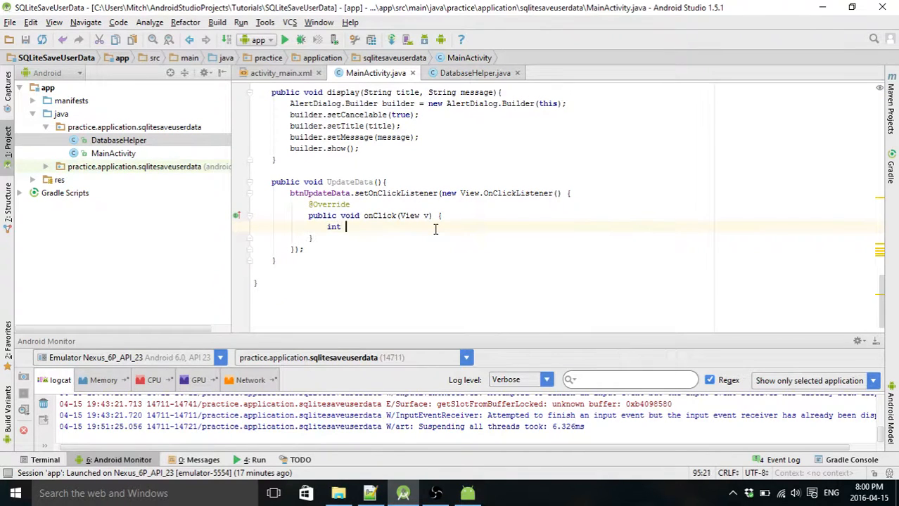
text(s)
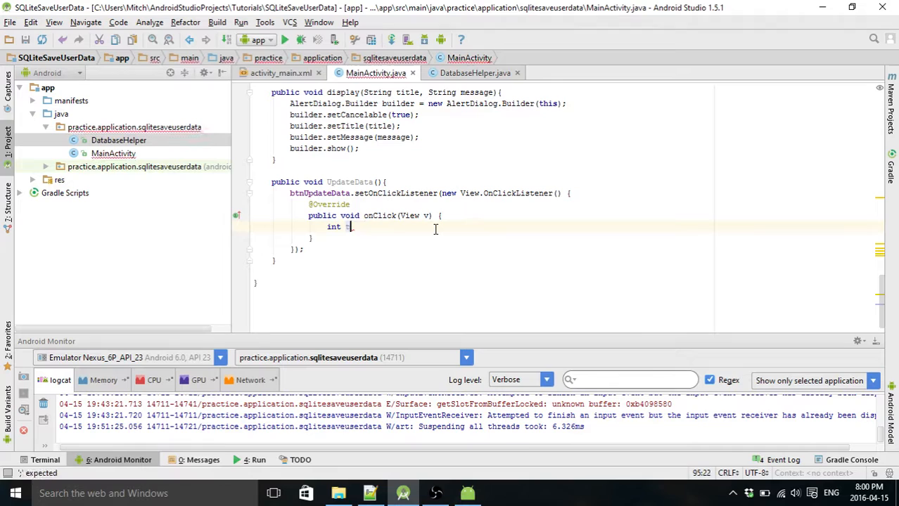
text(temp =)
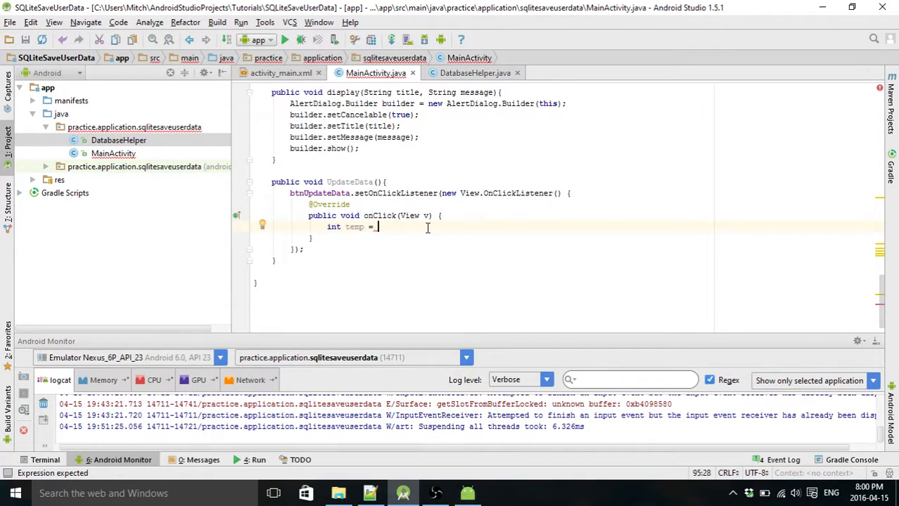
text(et)
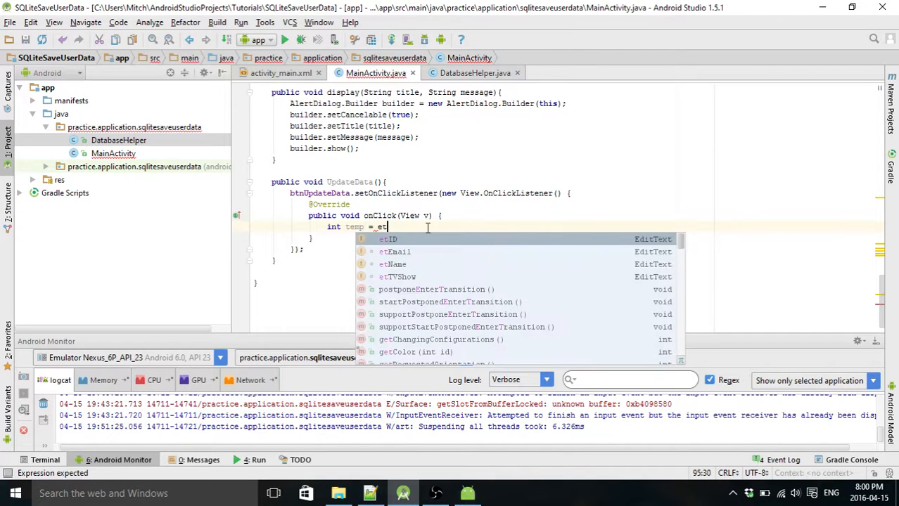
click(388, 239)
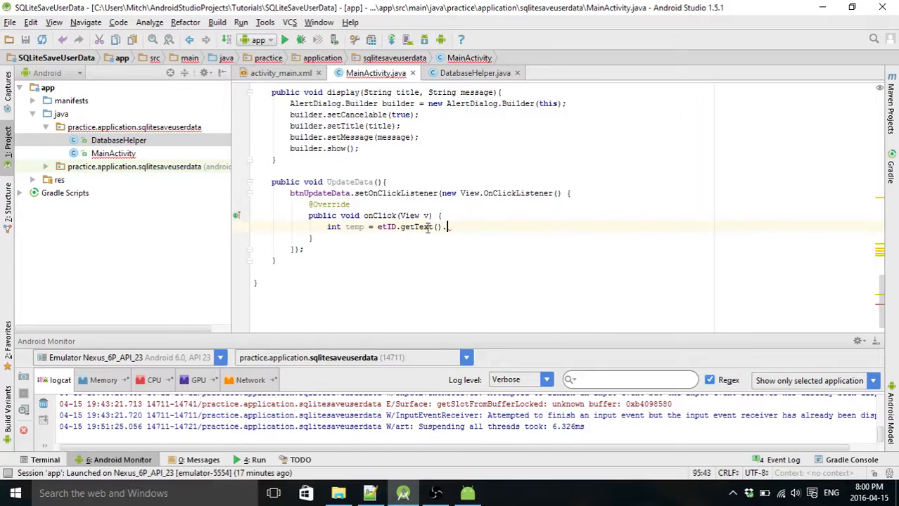
text(.toString())
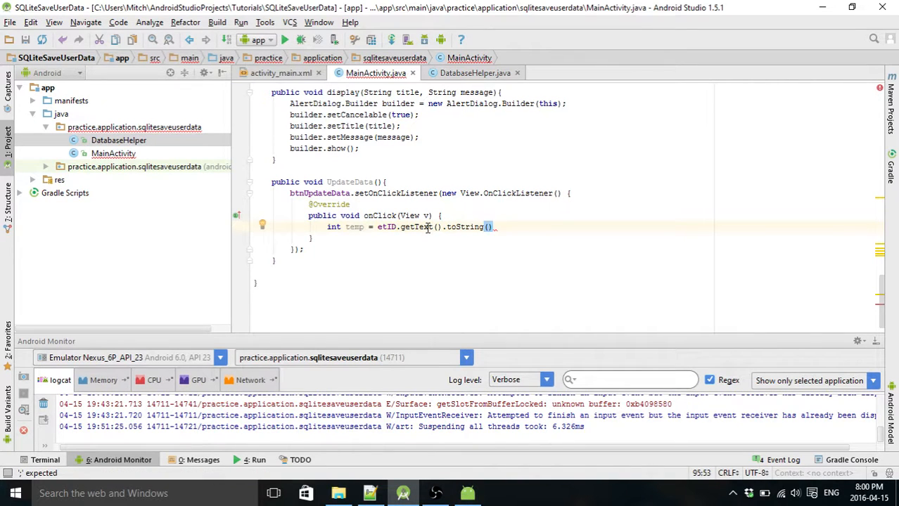
text(.length();)
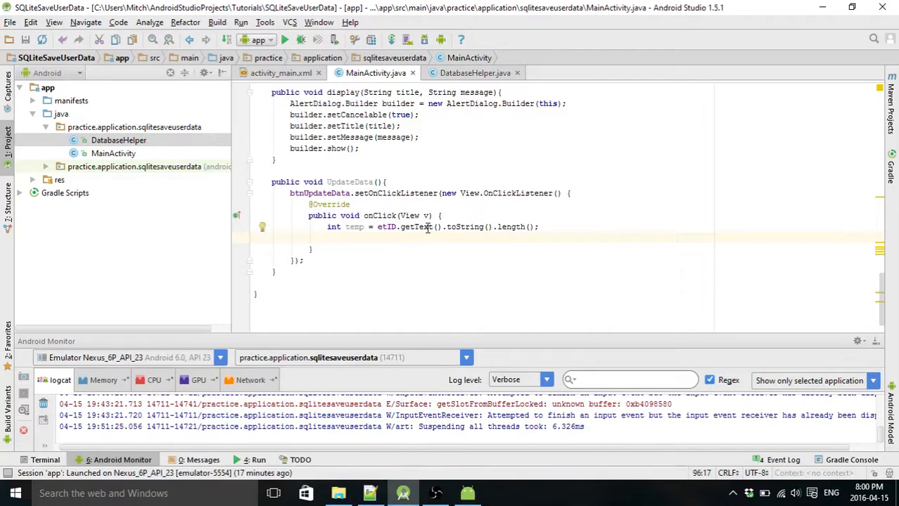
Step: Add an if(temp > 0) block with an empty else branch
text(if()
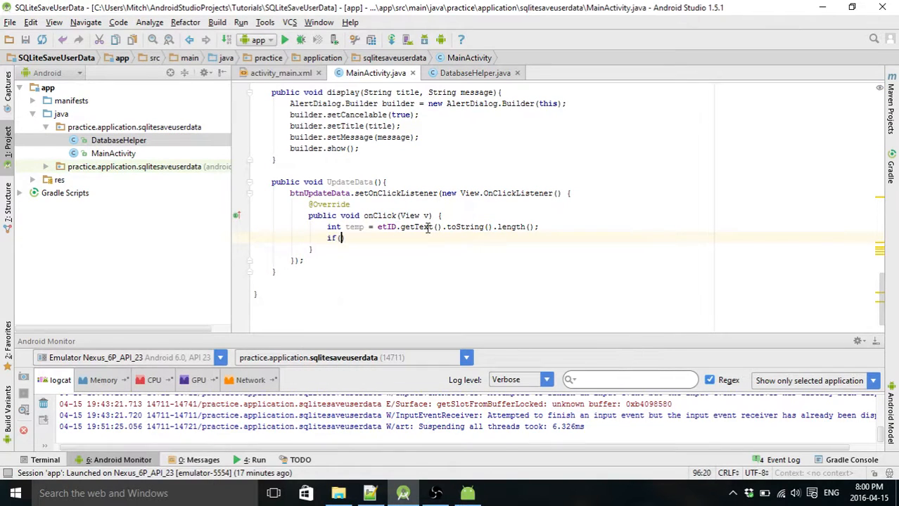
text(temp >)
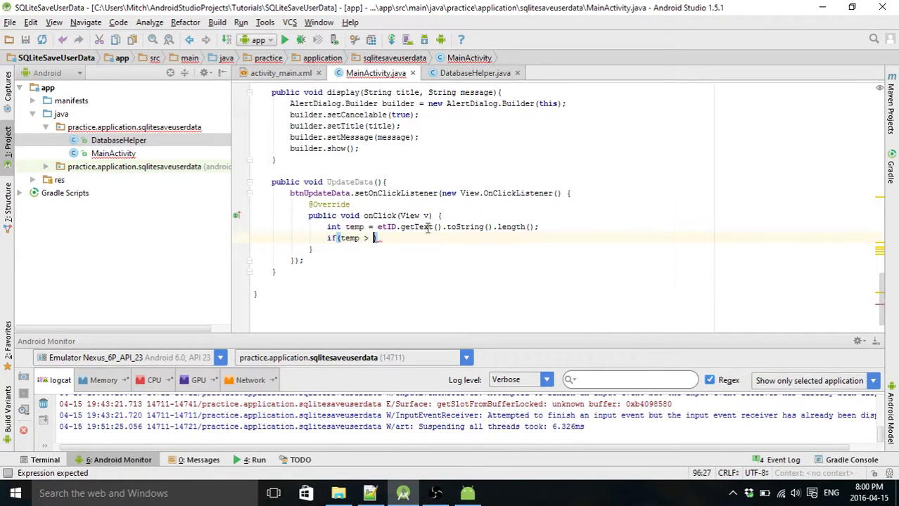
text(0){)
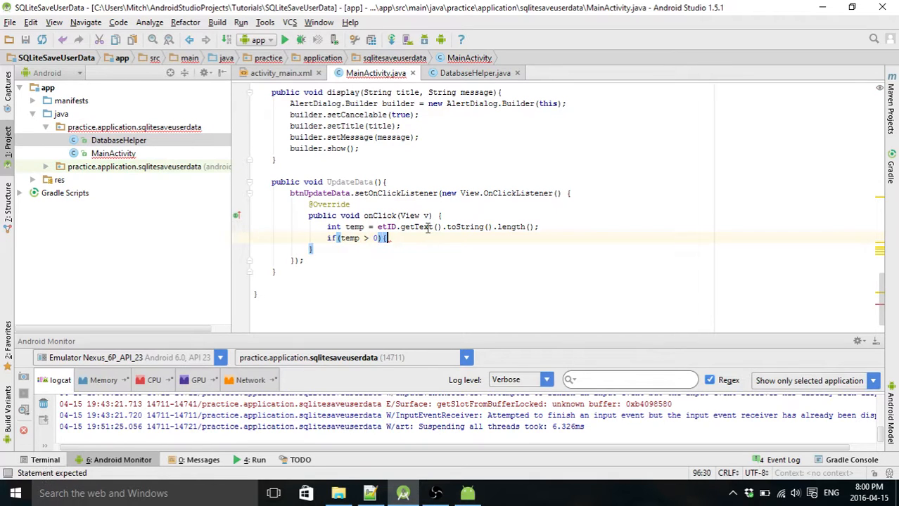
key(Return)
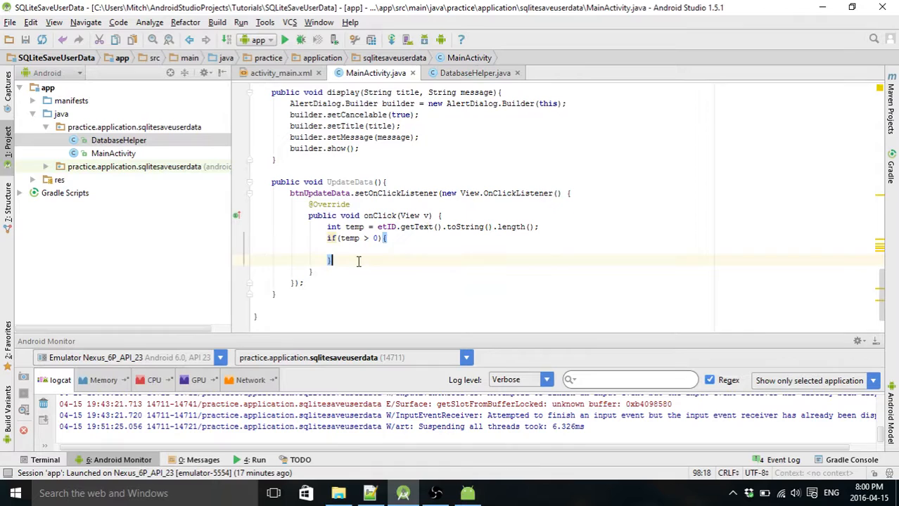
text(else{)
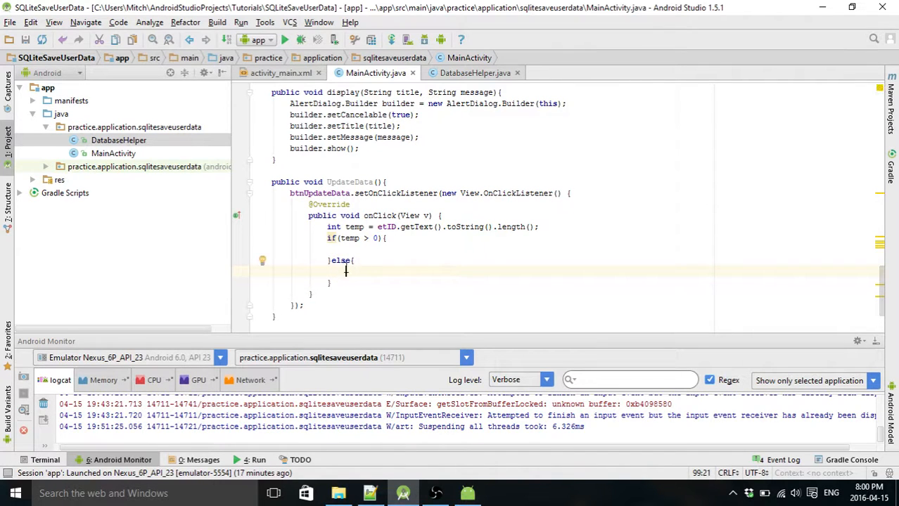
scroll(up, 3)
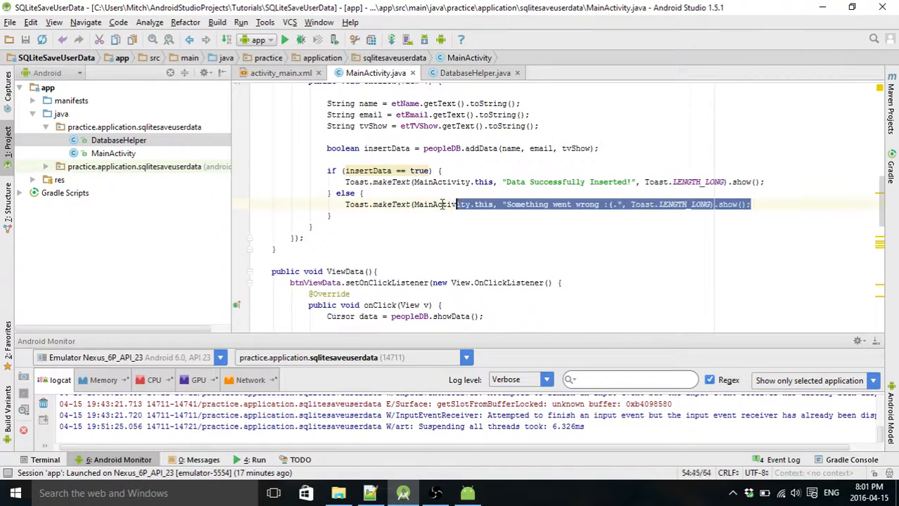
Step: Edit the pasted else-branch toast to say "You Must Enter An ID to Update :("
scroll(down, 3)
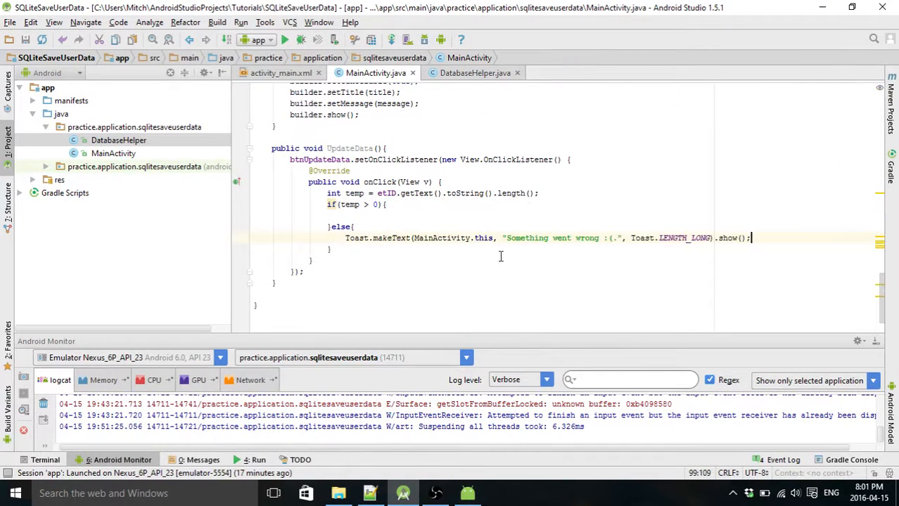
click(602, 237)
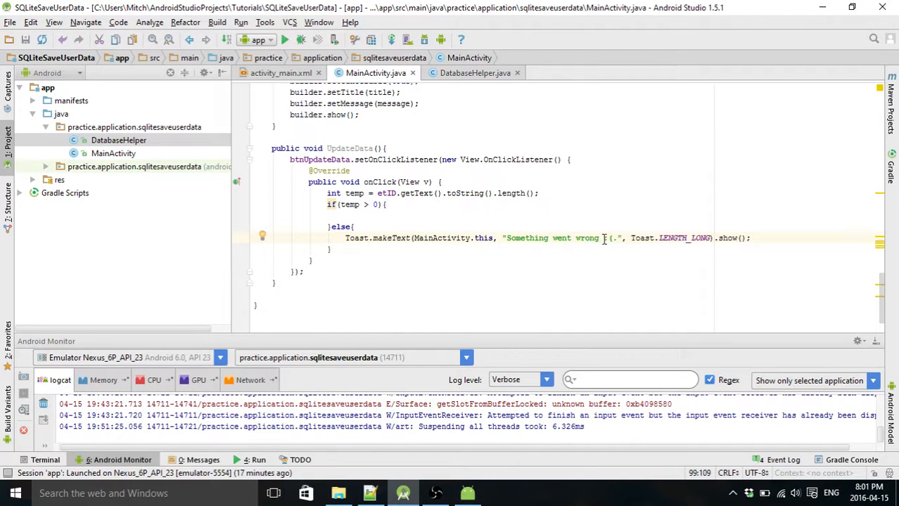
double_click(551, 237)
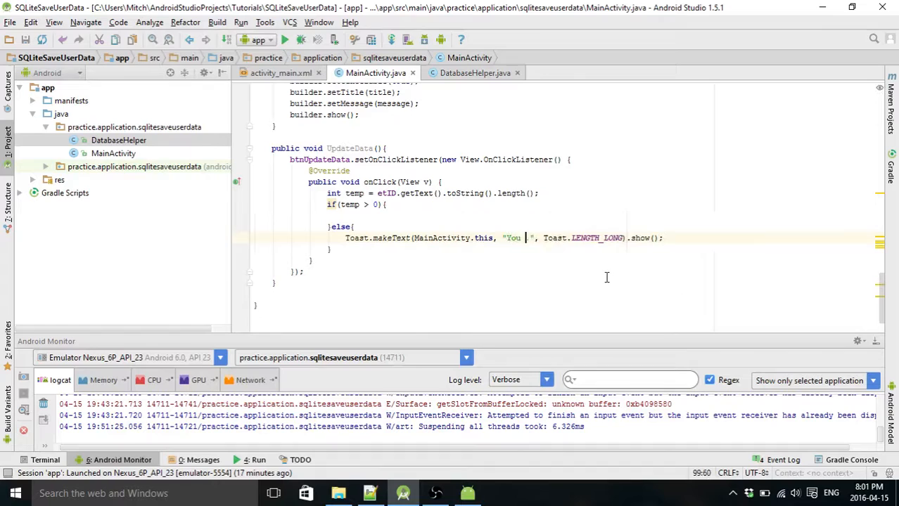
text(Must Enter An ID t)
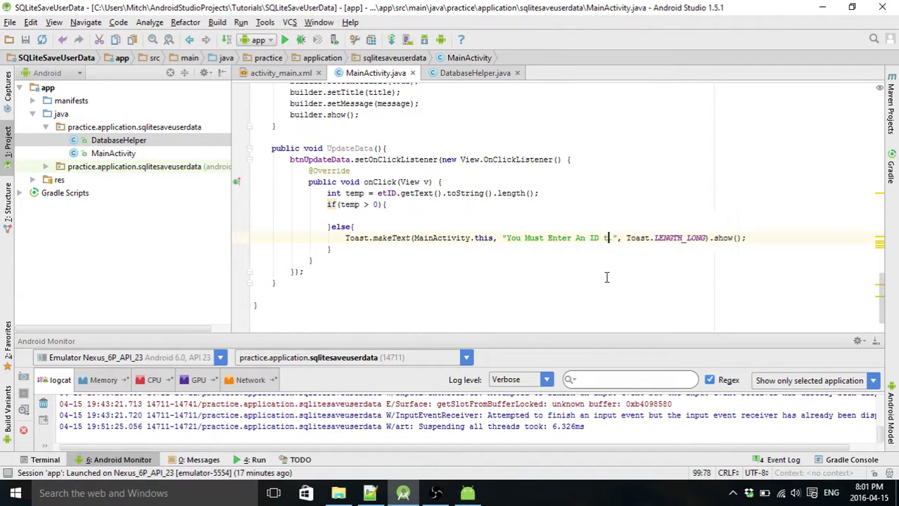
text(o Update)
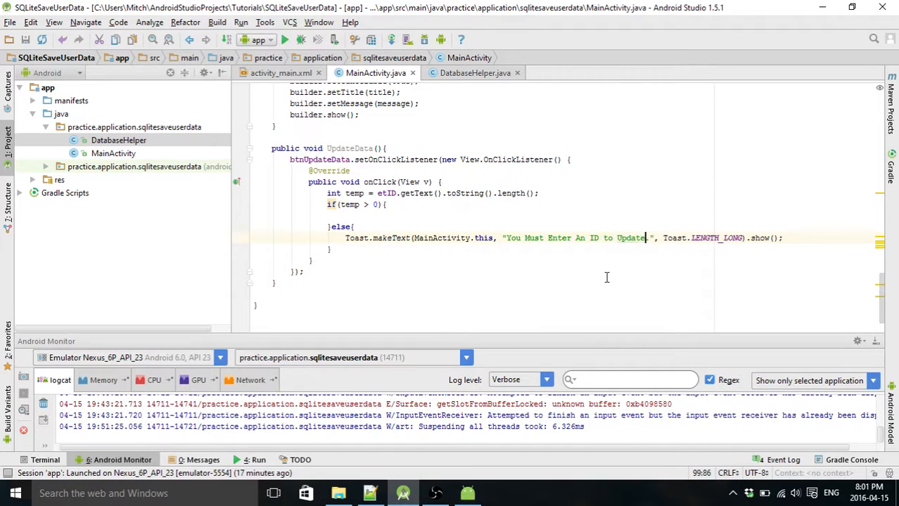
text(:()
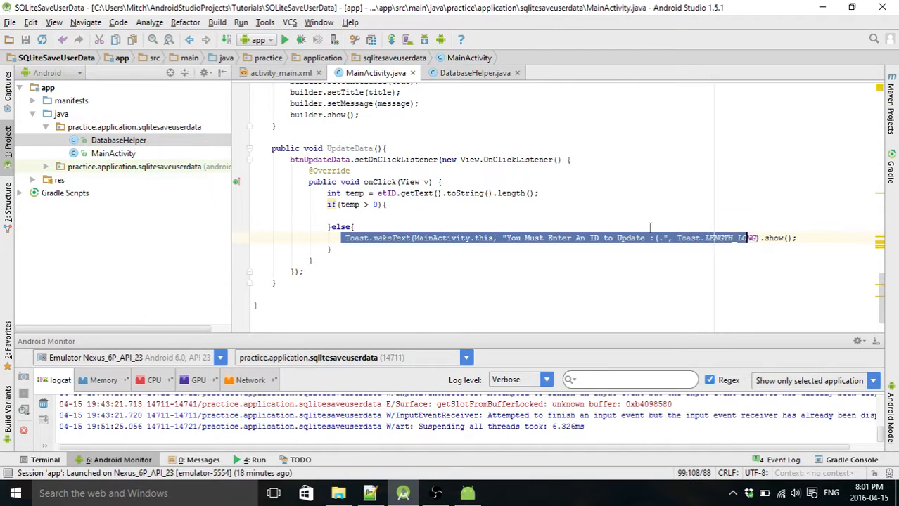
click(386, 213)
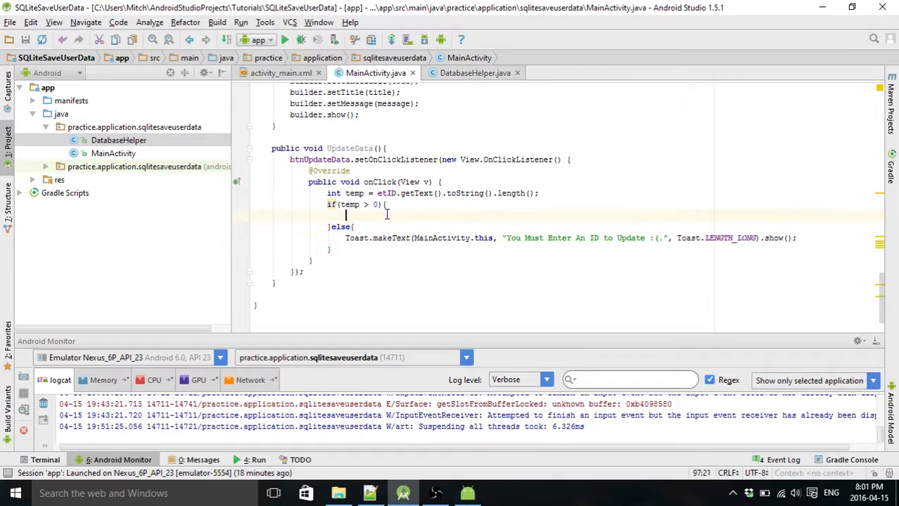
Step: Write boolean update = peopleDB.updateData(etID, etName, etEmail, etTVShow) in the if branch
text(boolean upda)
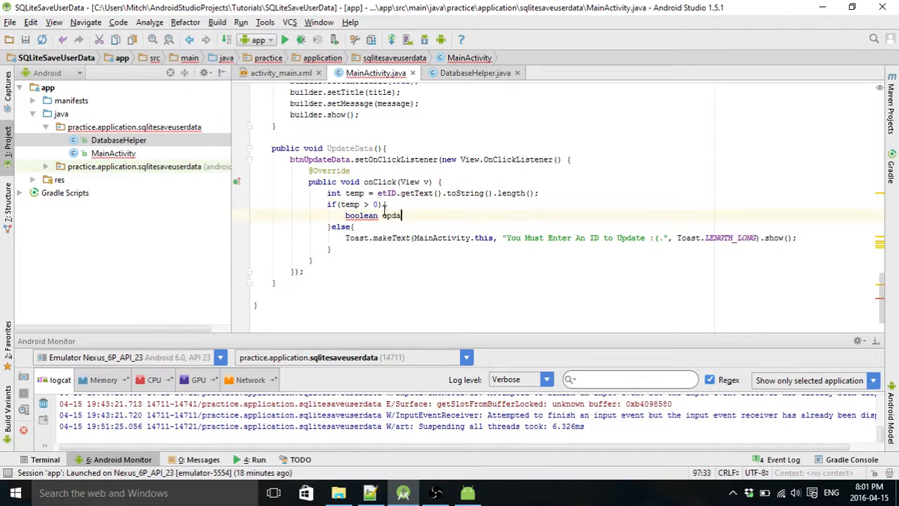
text(= peopleDB.updateData()
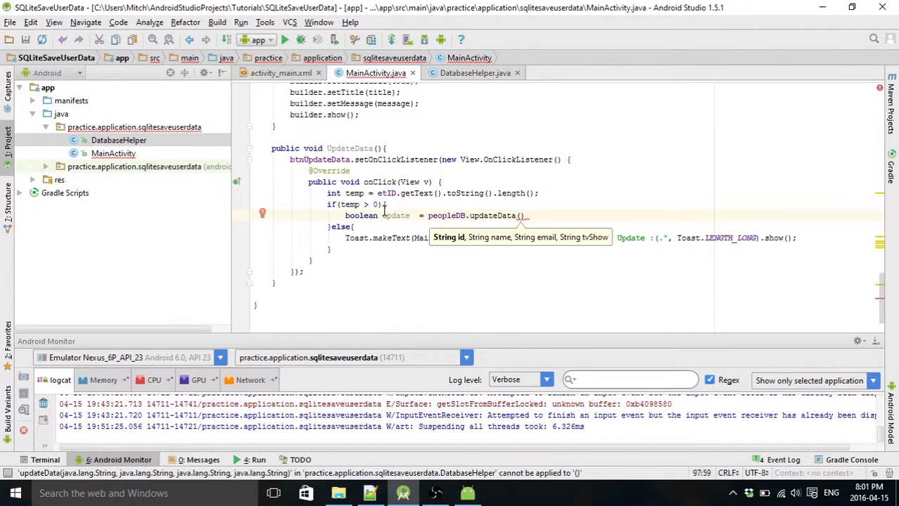
text(etID)
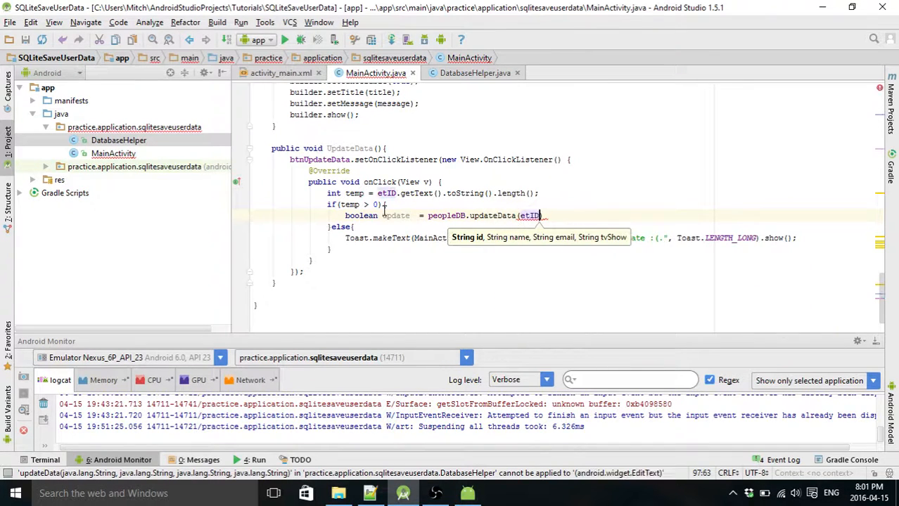
text(,etName,etEmail,etTVShow)
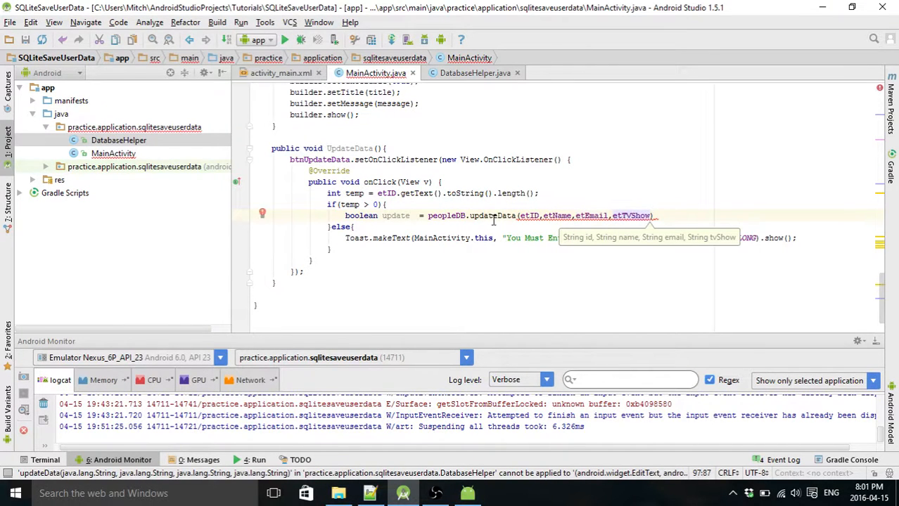
click(475, 73)
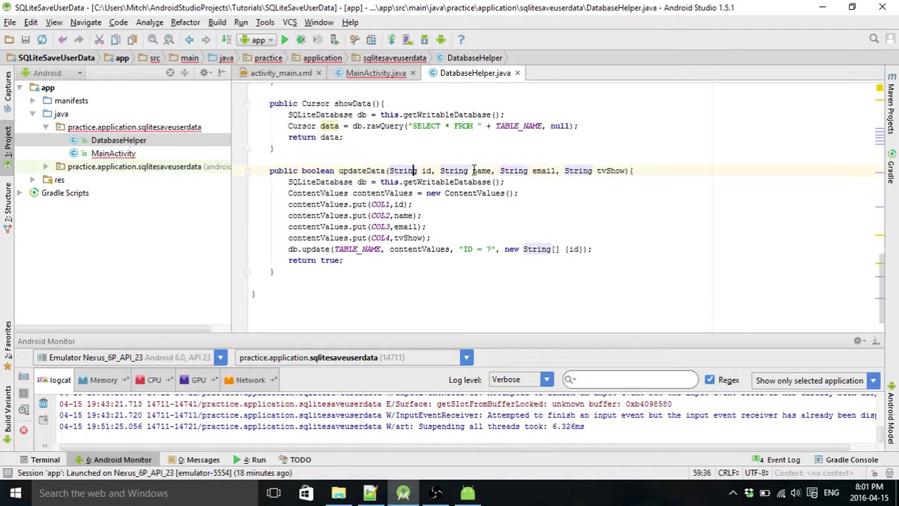
click(376, 73)
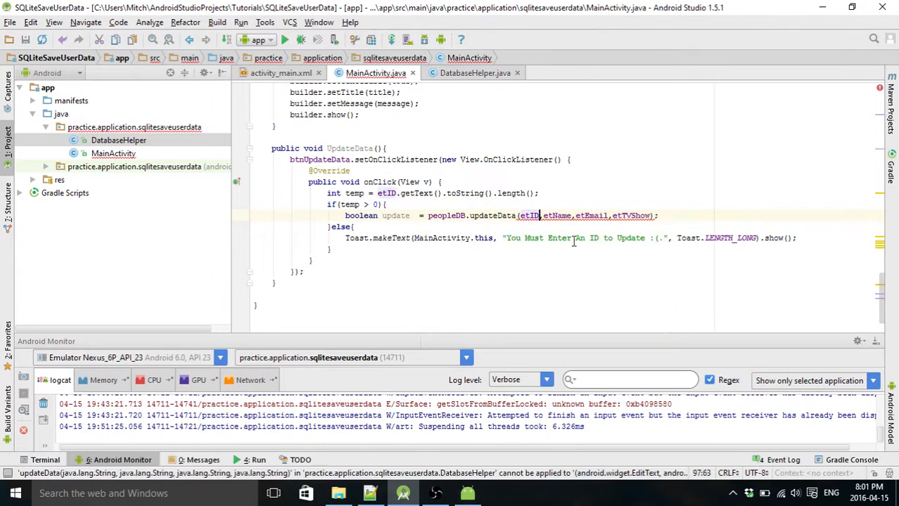
Step: Append .getText().toString() to all four updateData arguments and end the statement
text(.getText().toString()
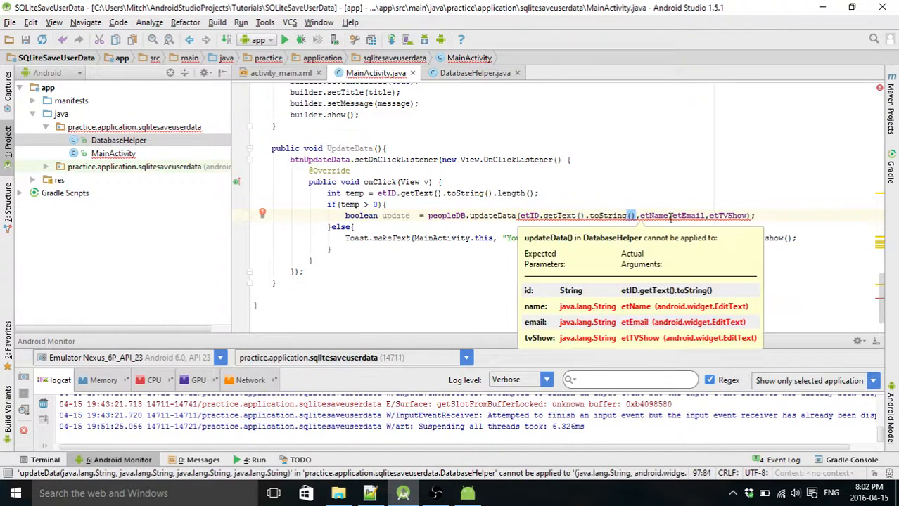
text(.getText(),etTVShow);)
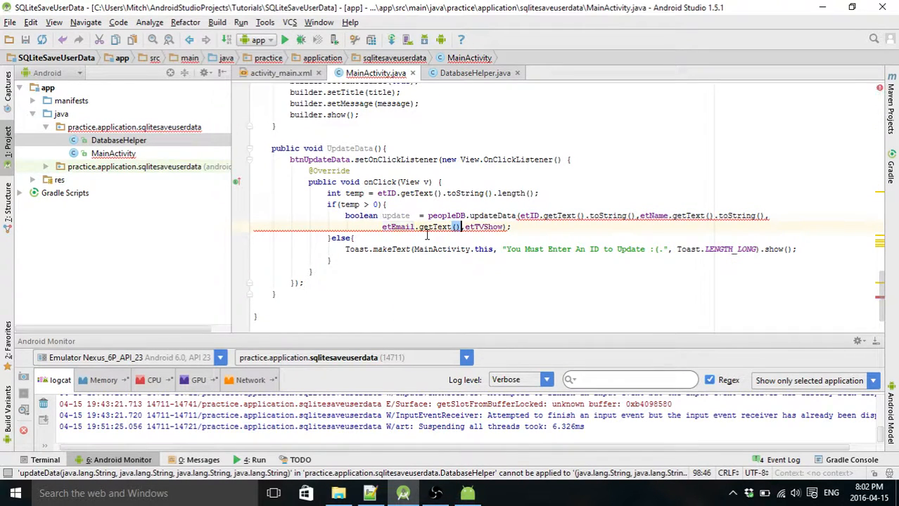
click(513, 226)
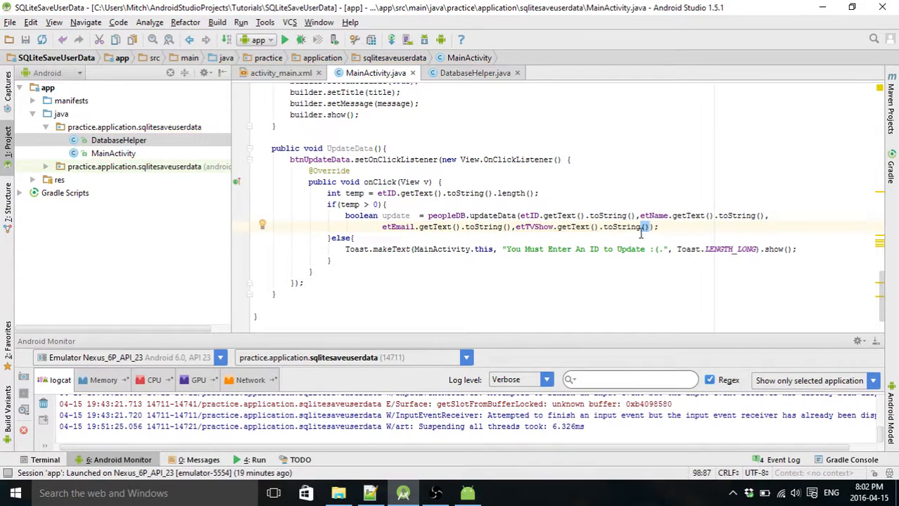
click(476, 73)
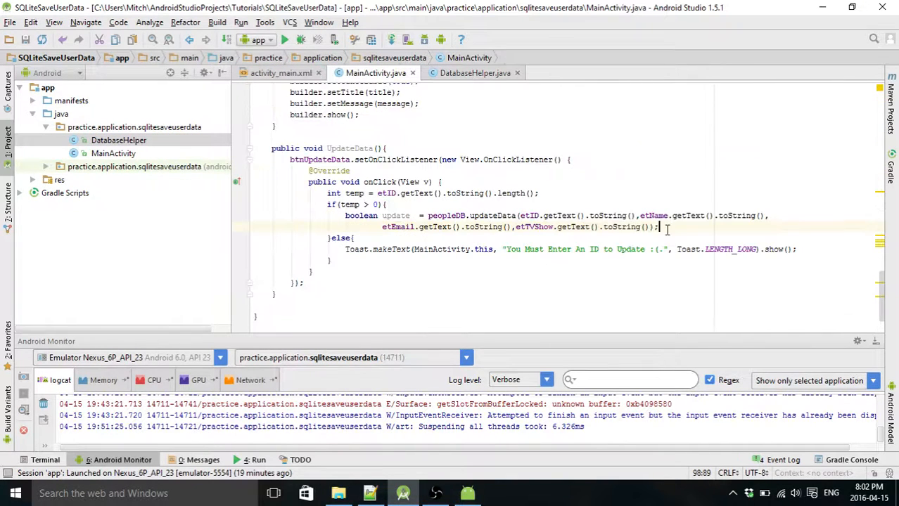
key(Return)
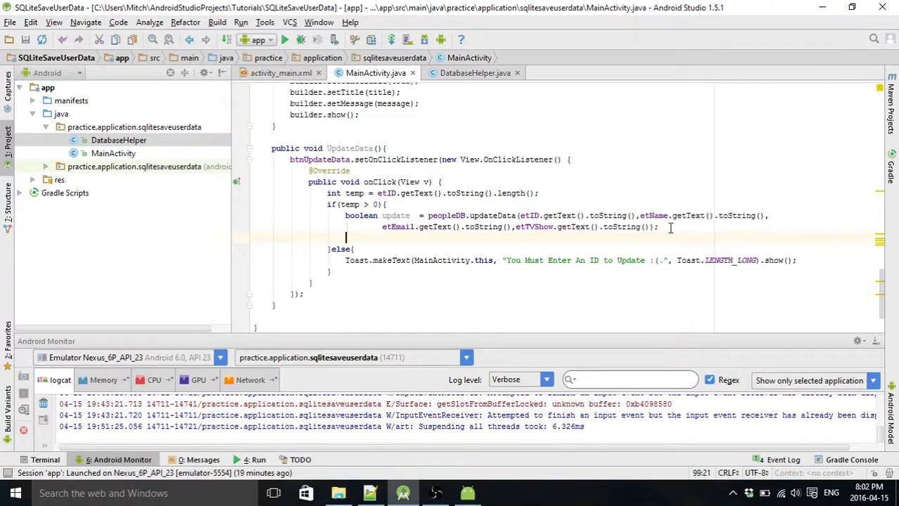
Step: Add an if(update == true) branch toasting "Successfully Updated Data!" below the updateData call
text(if(update == true)
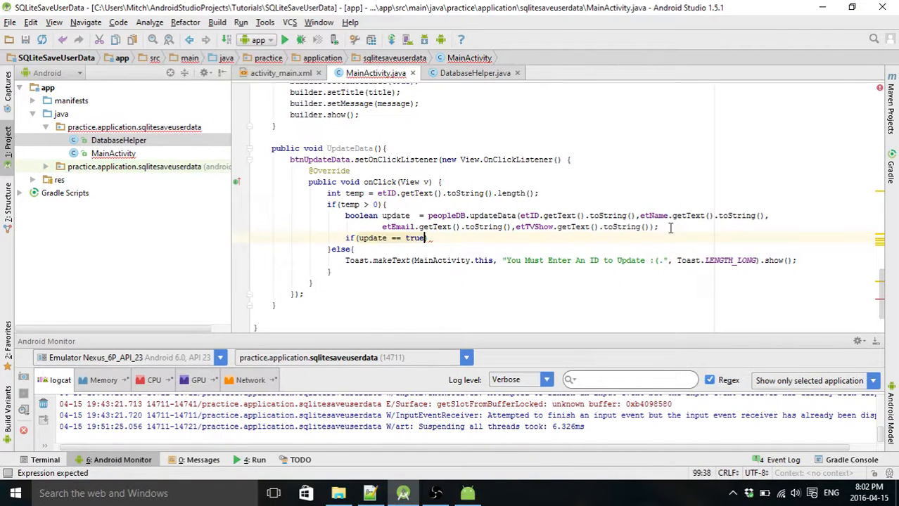
key(Enter)
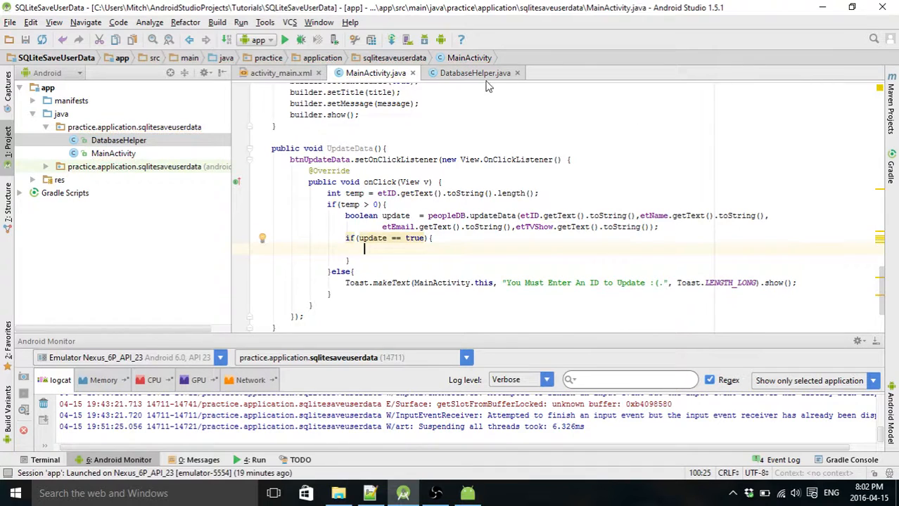
click(475, 73)
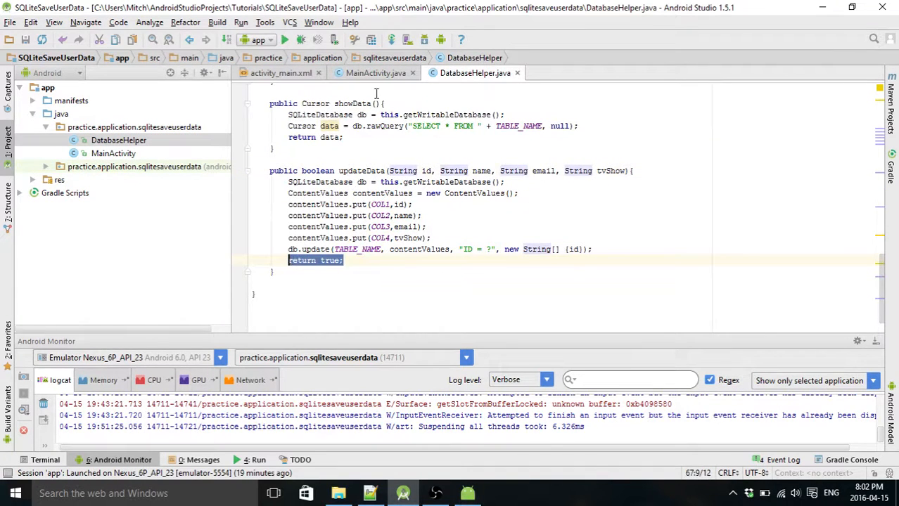
click(374, 73)
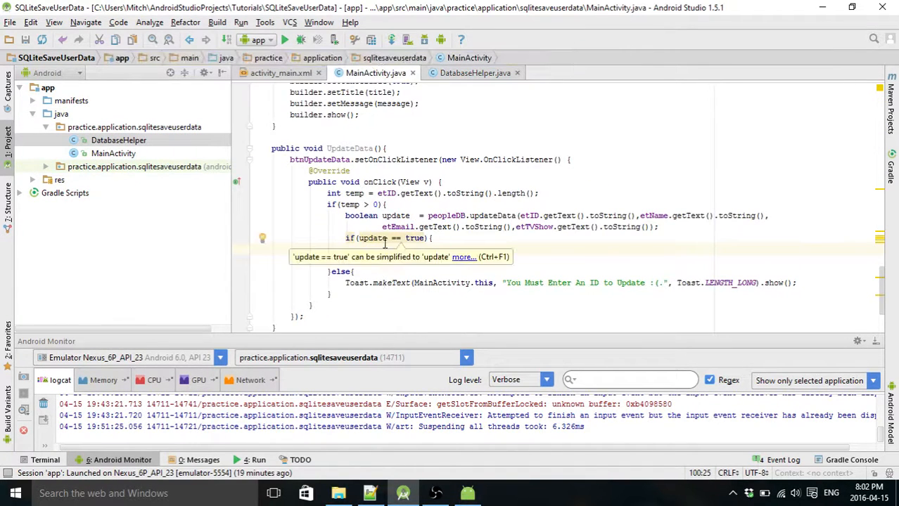
text(Toast.makeText(MainActivity.this, "Something went wrong :(.", Toast.LENGTH_LONG).show();)
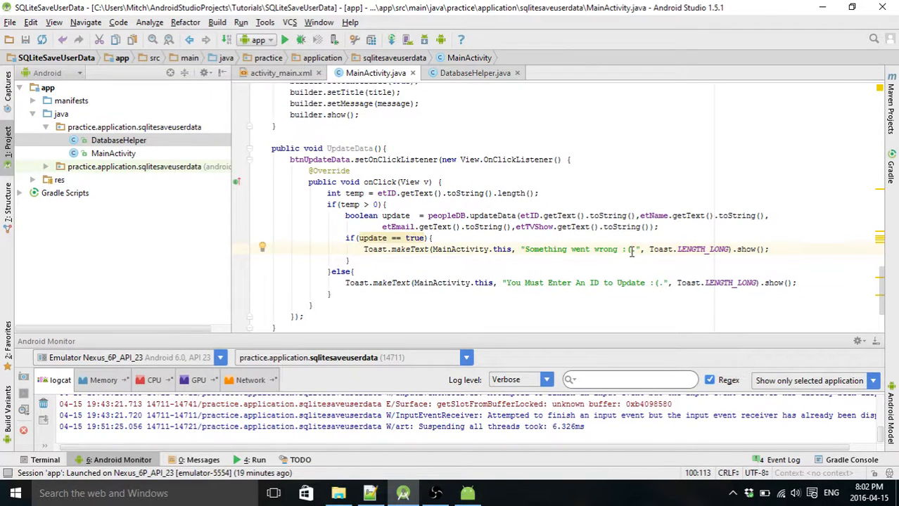
double_click(570, 249)
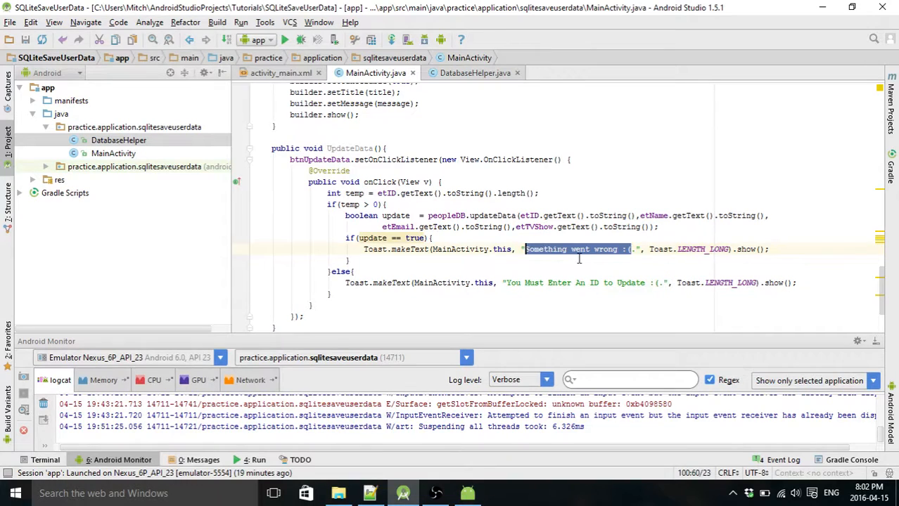
text(Successfully)
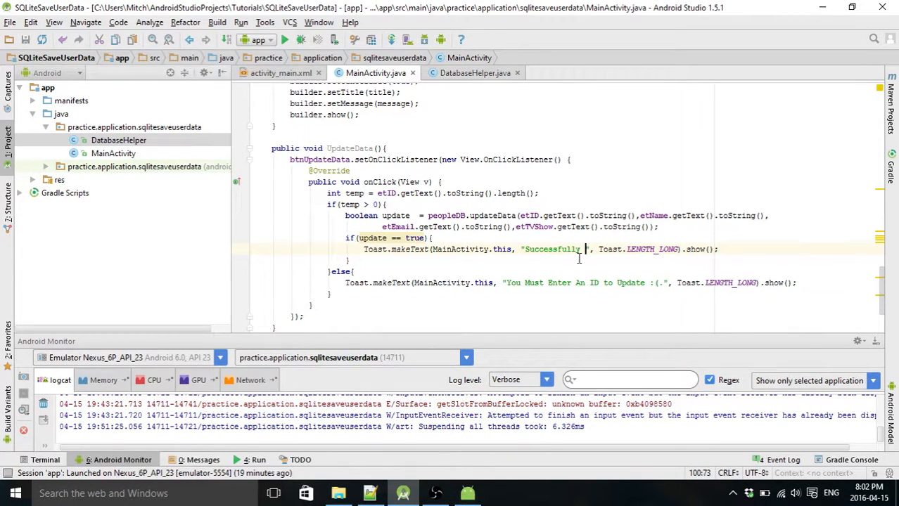
text(Updated D)
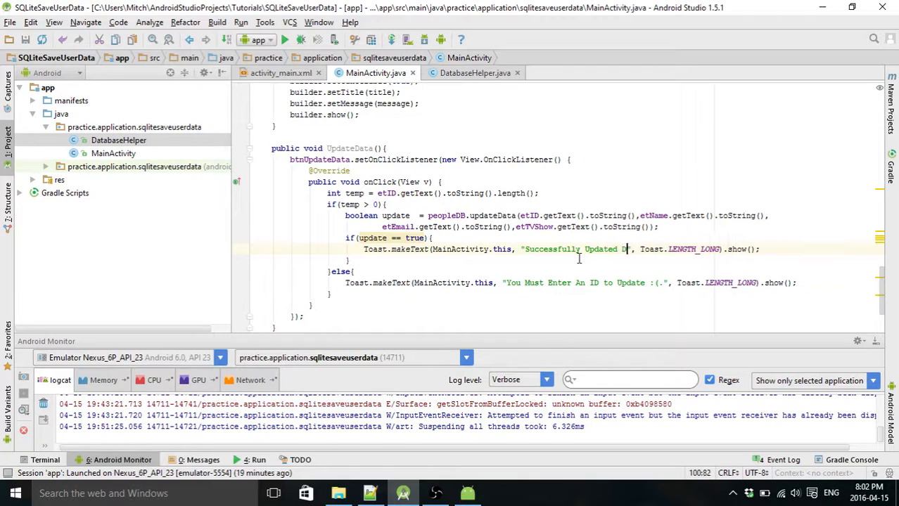
text(ata!")
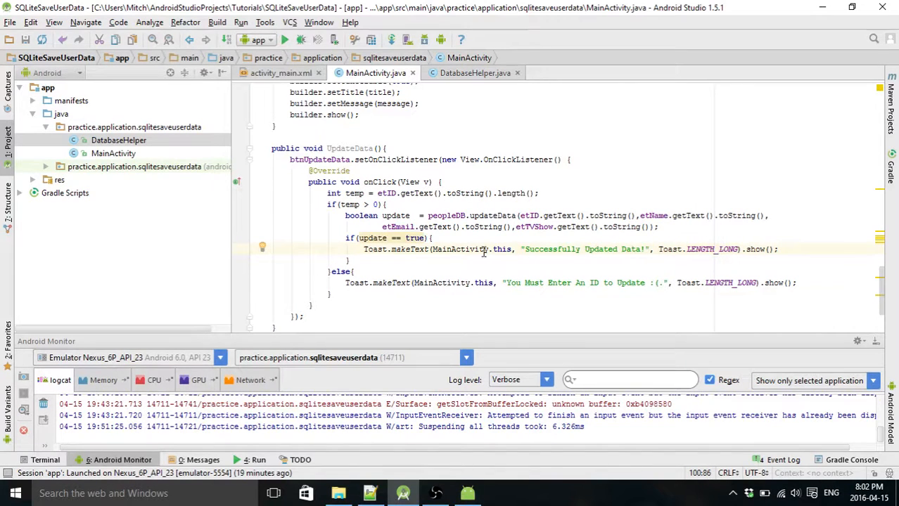
Step: Add the else branch toasting "Something Went Wrong :(." with LENGTH_LONG
click(371, 260)
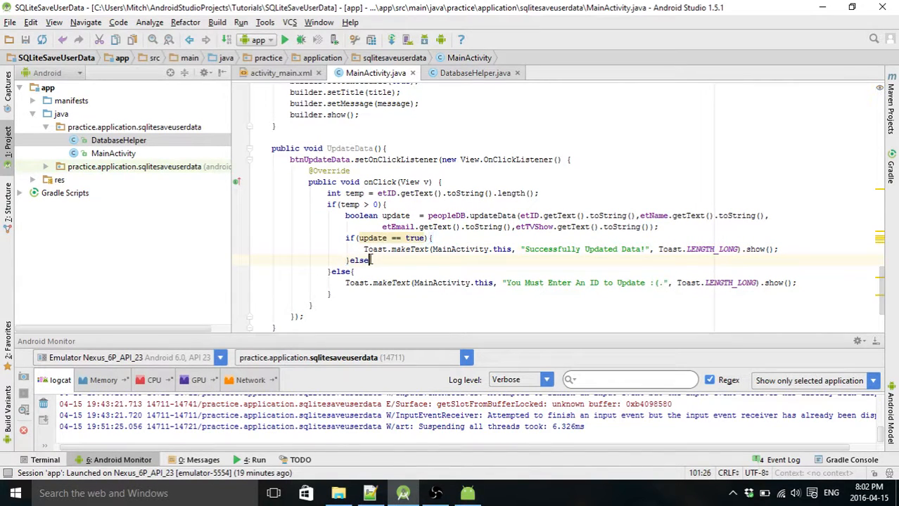
text(Toast.makeText(MainActivity.this, "Something went wrong :(.", Toast.LENGTH_LONG).show();)
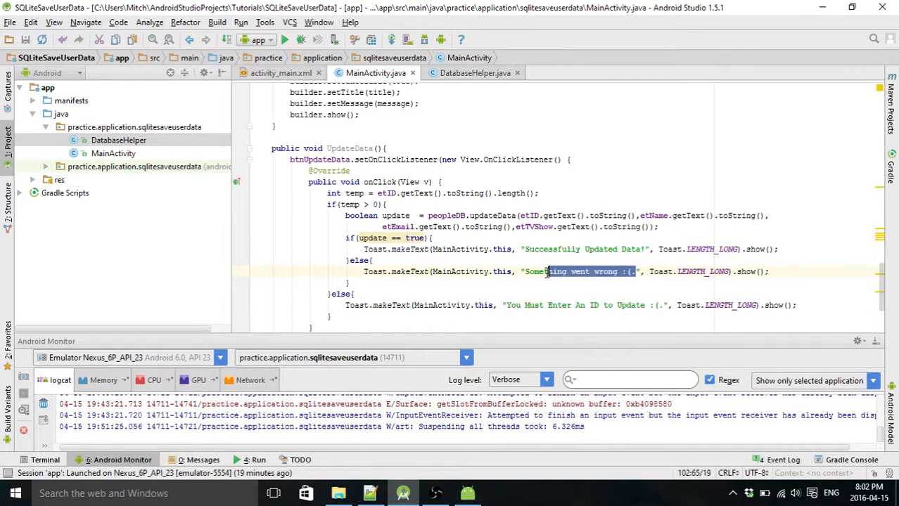
key(Delete)
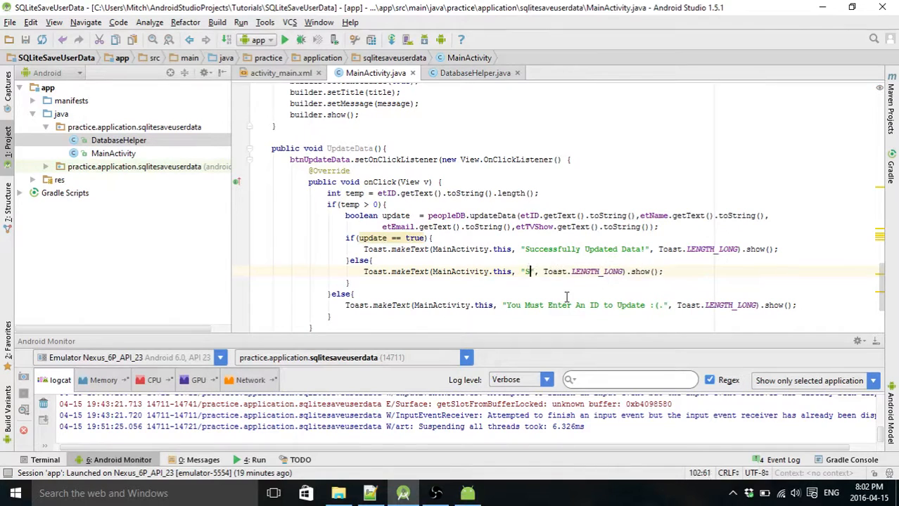
text(omething)
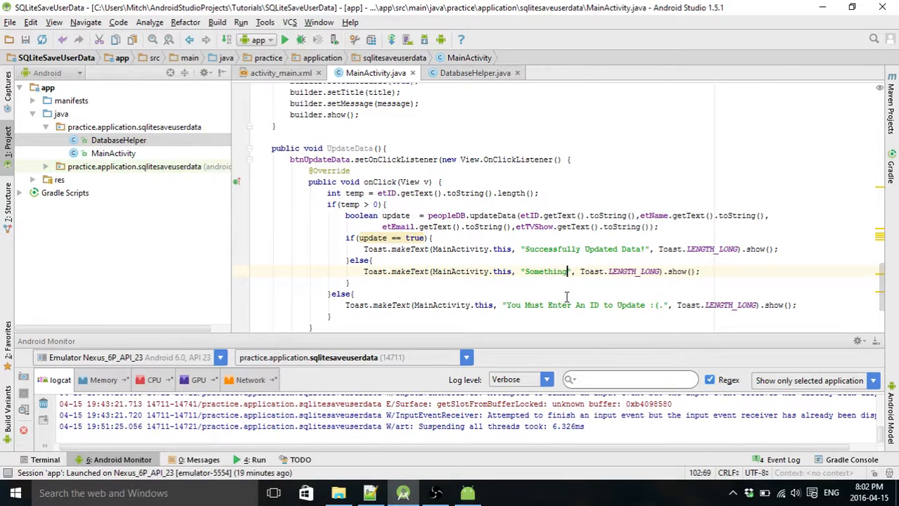
text(WEnt)
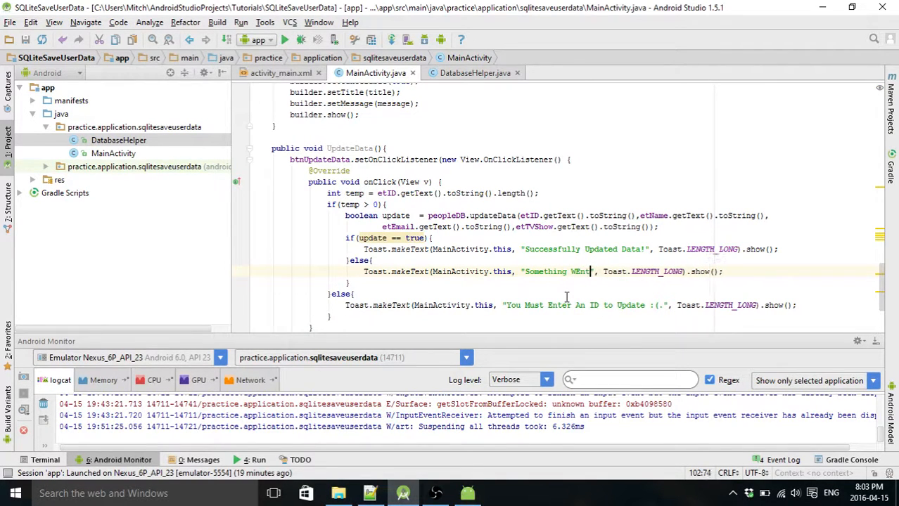
text(Went Wrong)
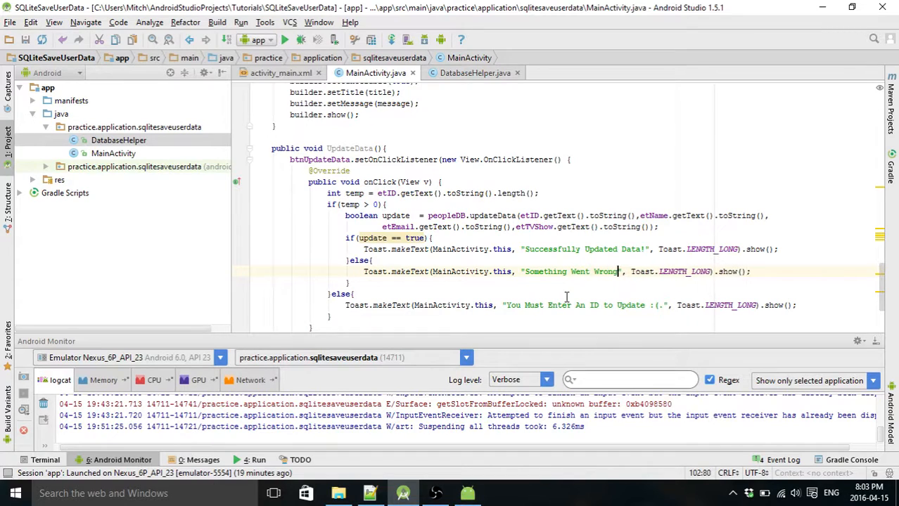
text(: ()
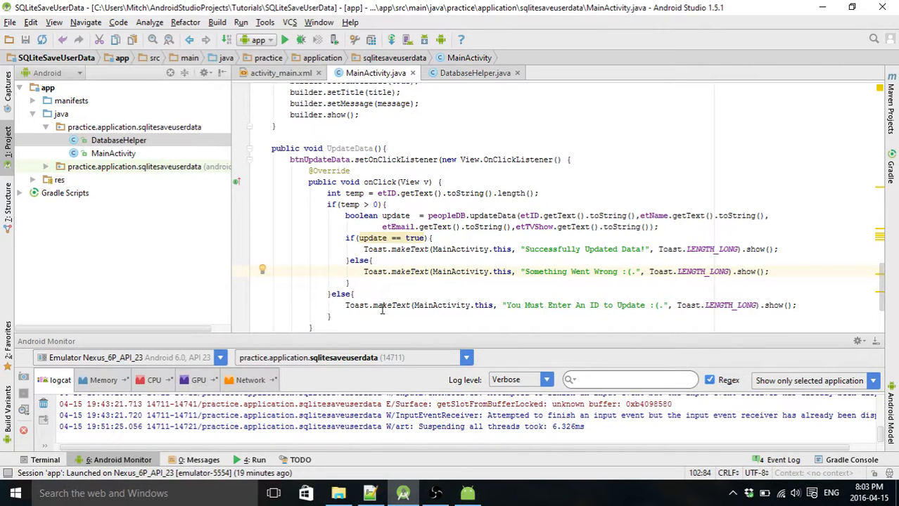
Step: Select the UpdateData method name and move up to onCreate to call it after ViewData()
scroll(up, 3)
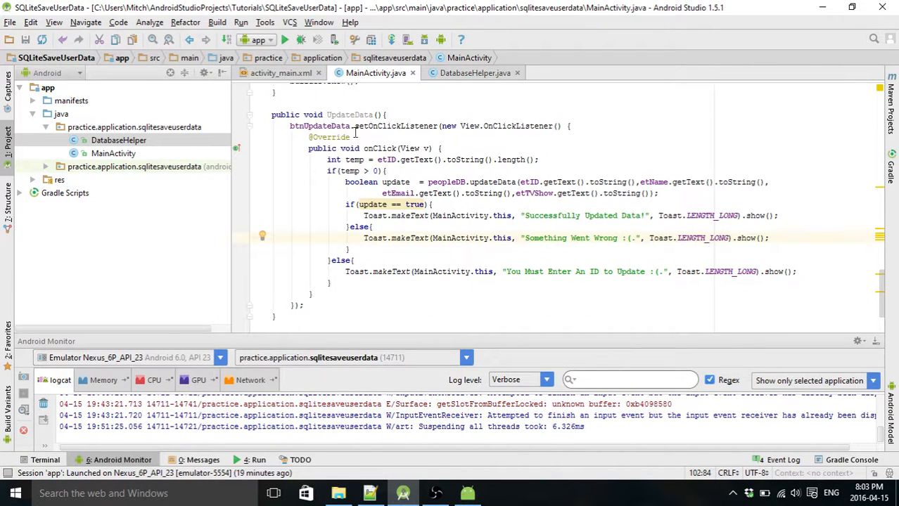
double_click(350, 114)
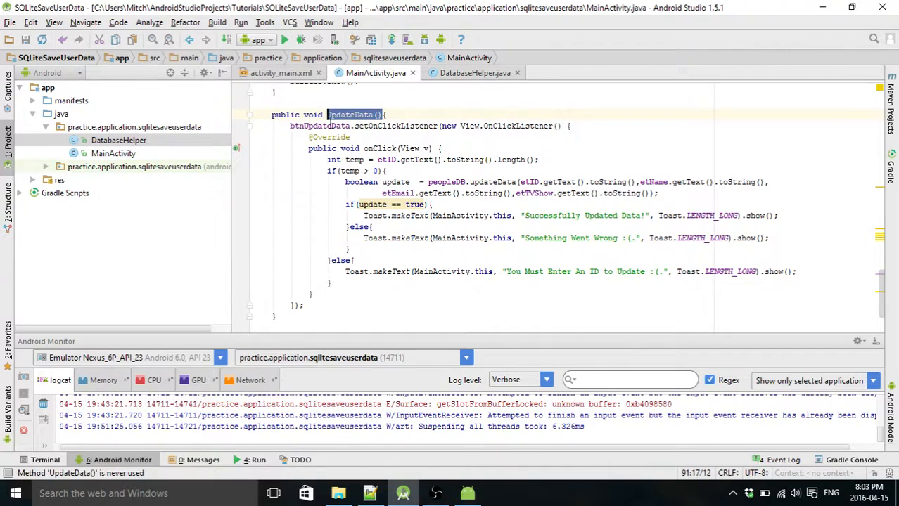
scroll(up, 3)
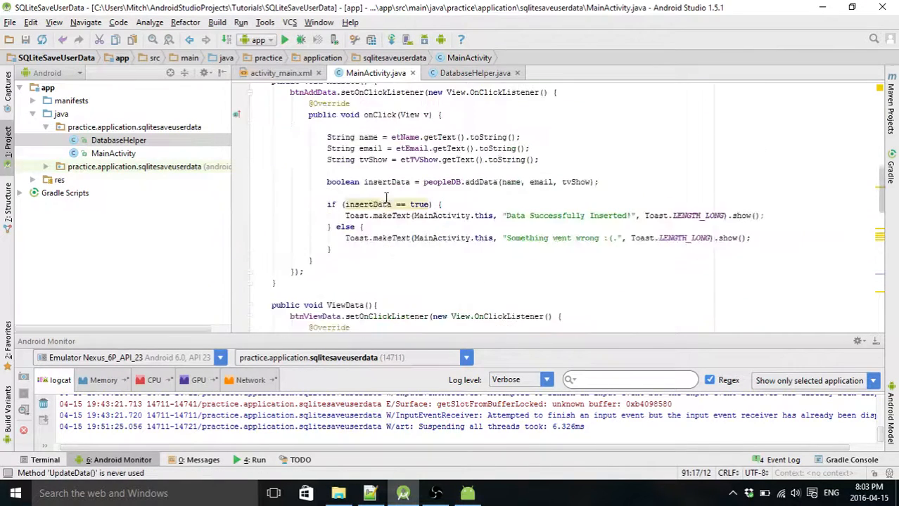
scroll(up, 3)
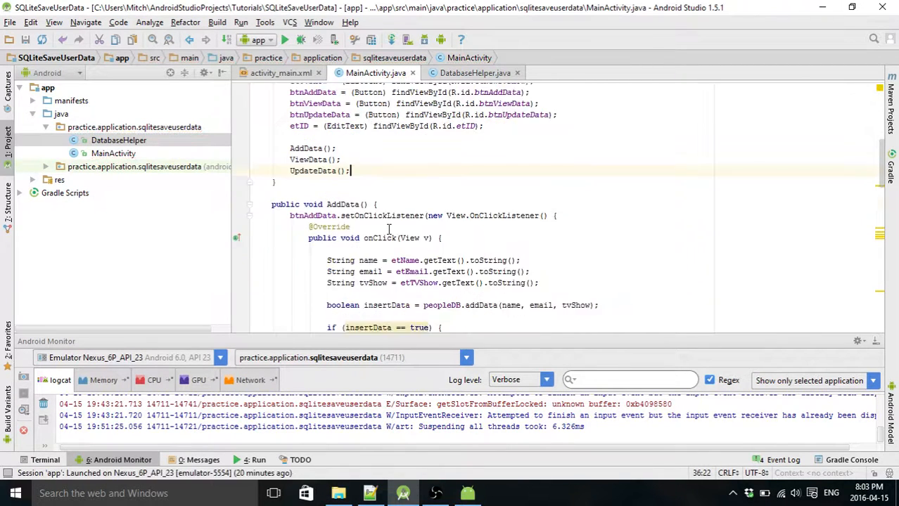
Step: Run the app on the running Nexus 6P API 23 emulator and review the activity_main layout while it builds
click(284, 39)
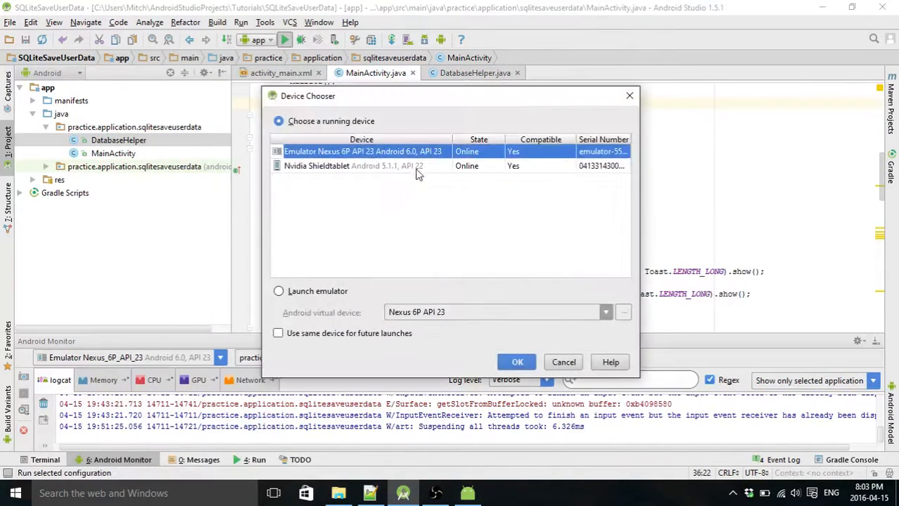
click(518, 363)
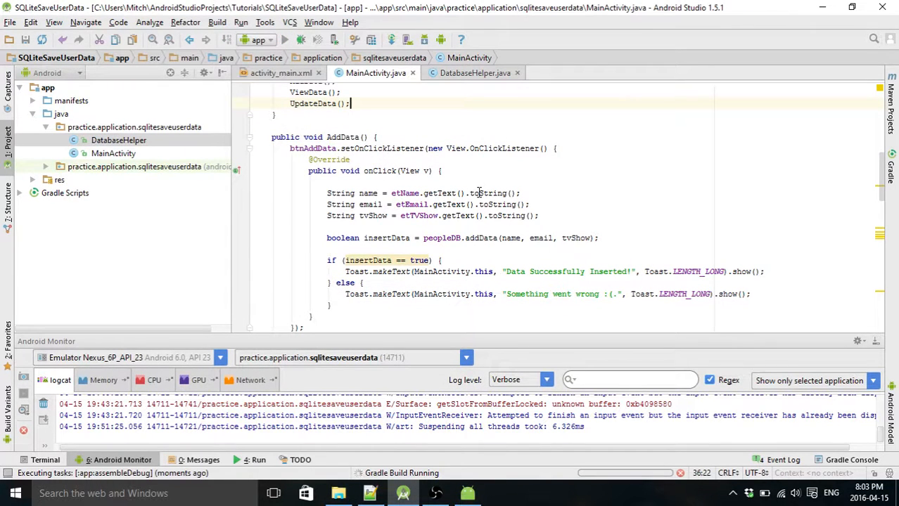
click(475, 74)
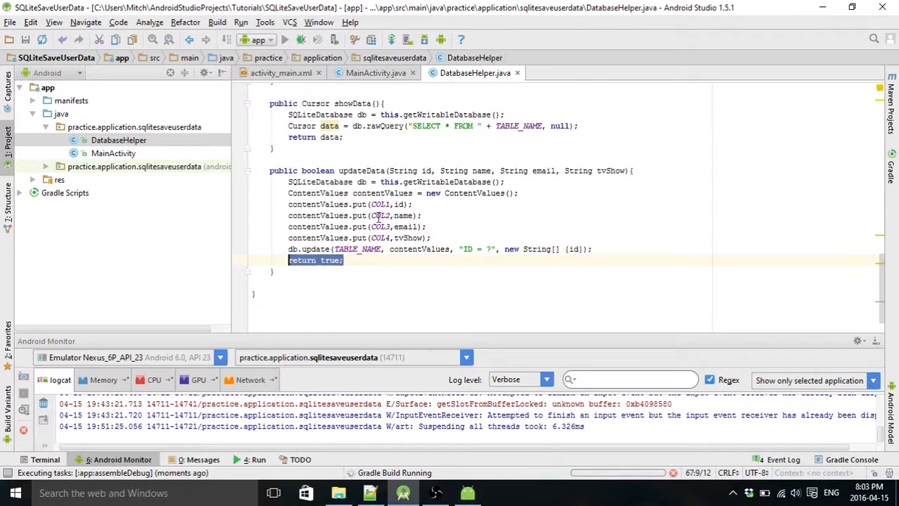
click(282, 73)
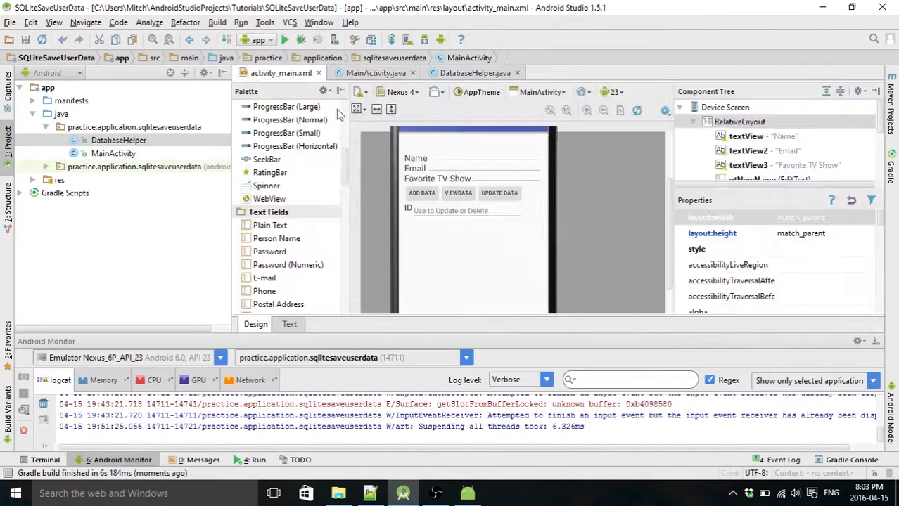
click(740, 121)
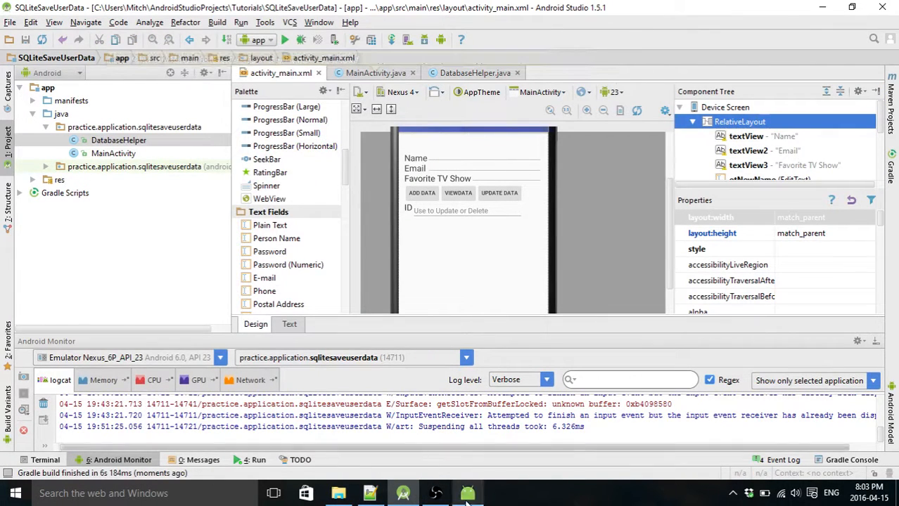
click(467, 493)
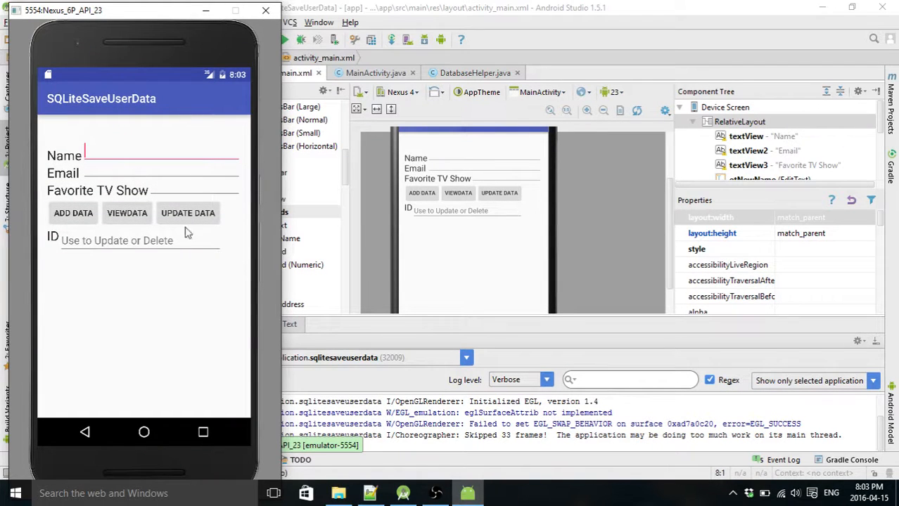
mouse_move(123, 231)
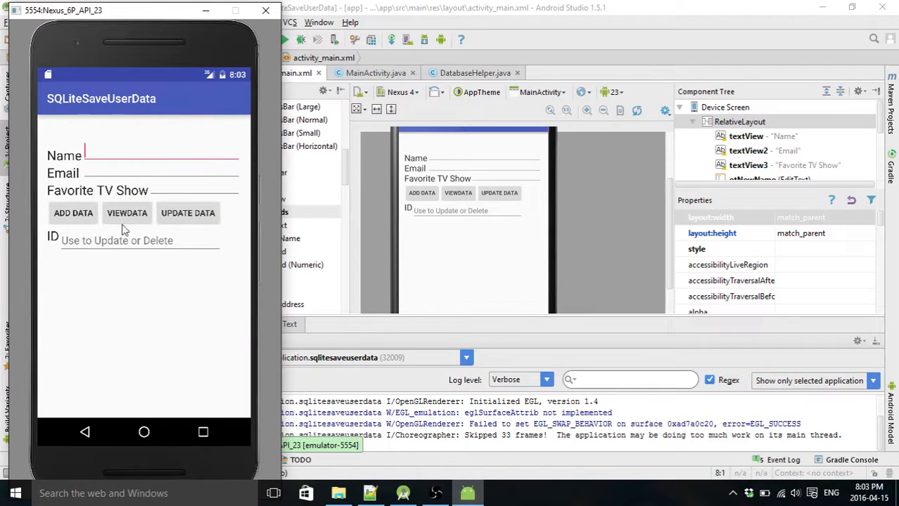
click(126, 214)
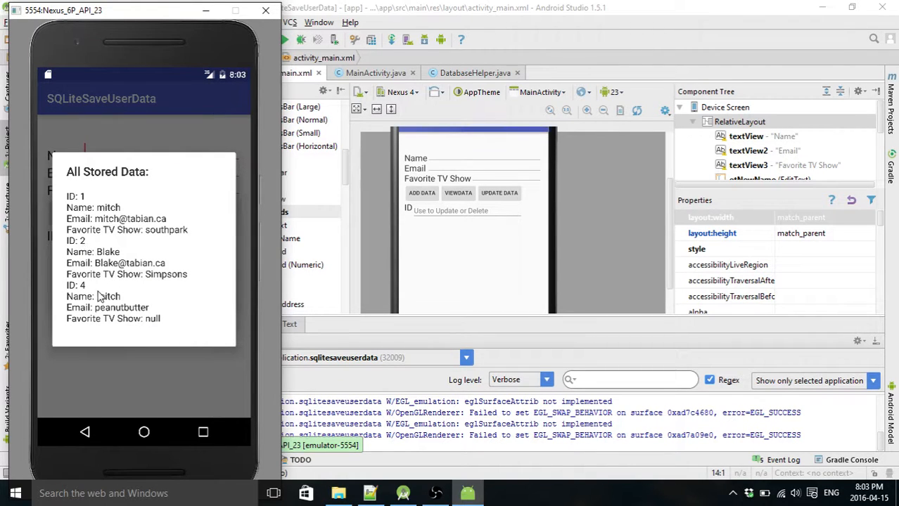
mouse_move(91, 301)
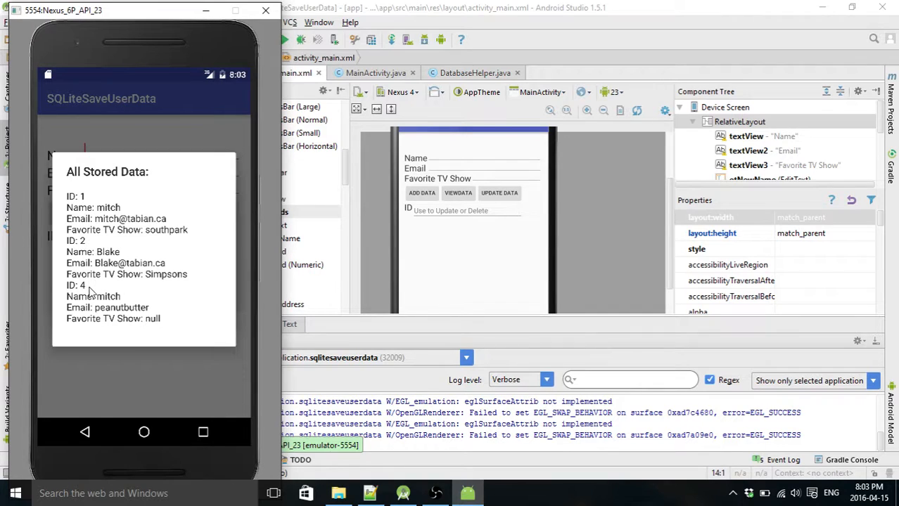
mouse_move(102, 354)
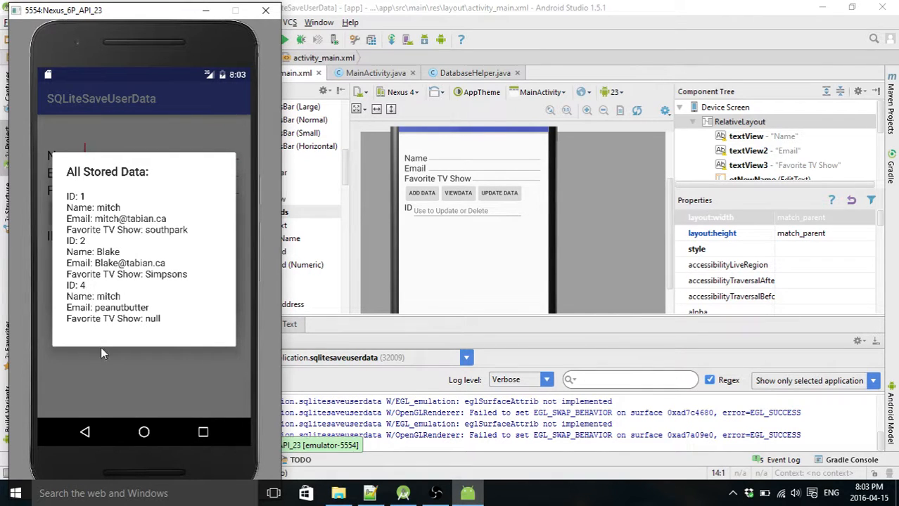
mouse_move(129, 371)
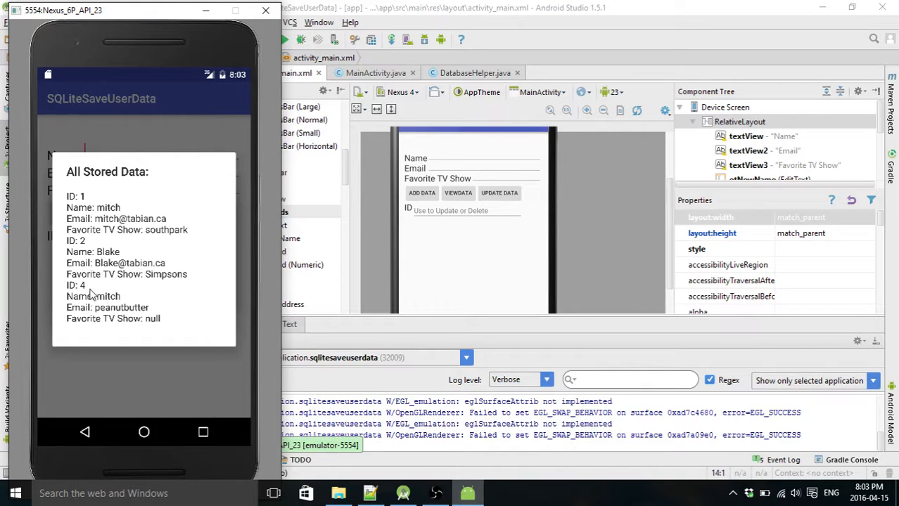
mouse_move(129, 316)
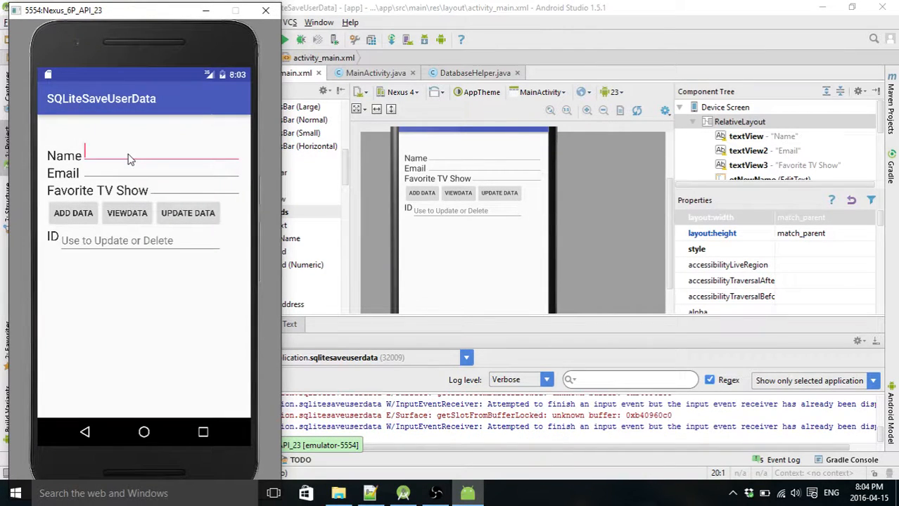
text(Mitch)
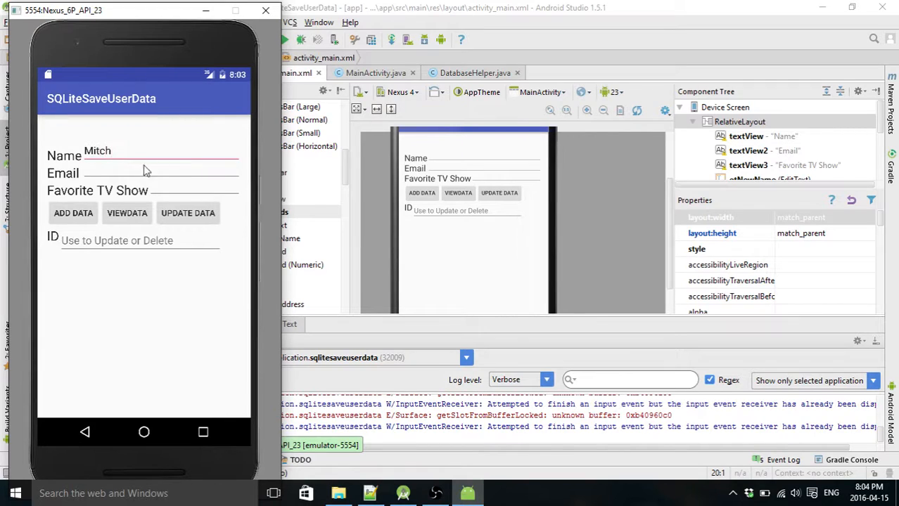
click(162, 175)
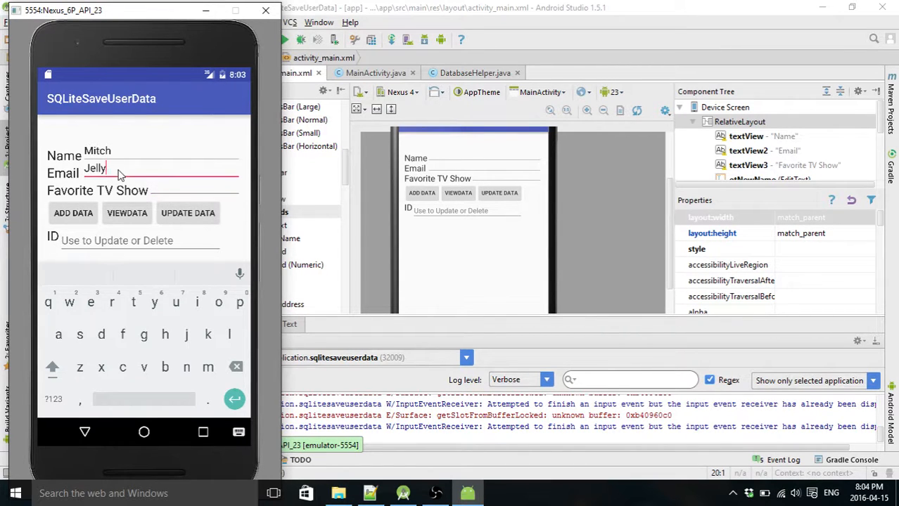
text(@goog)
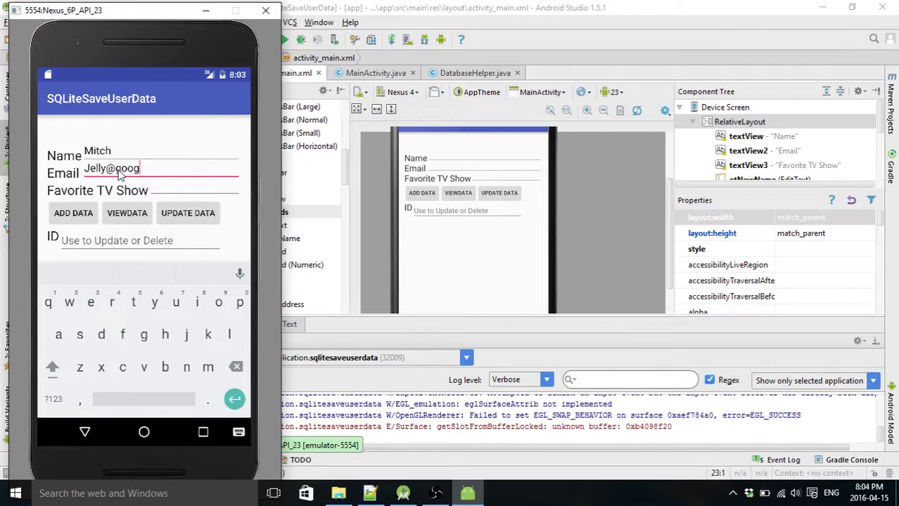
text(le.ca)
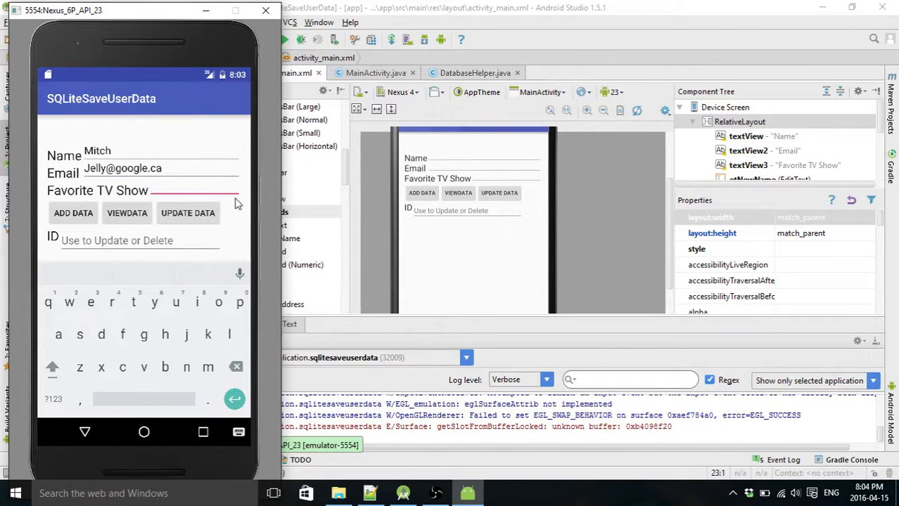
text(Winnie the)
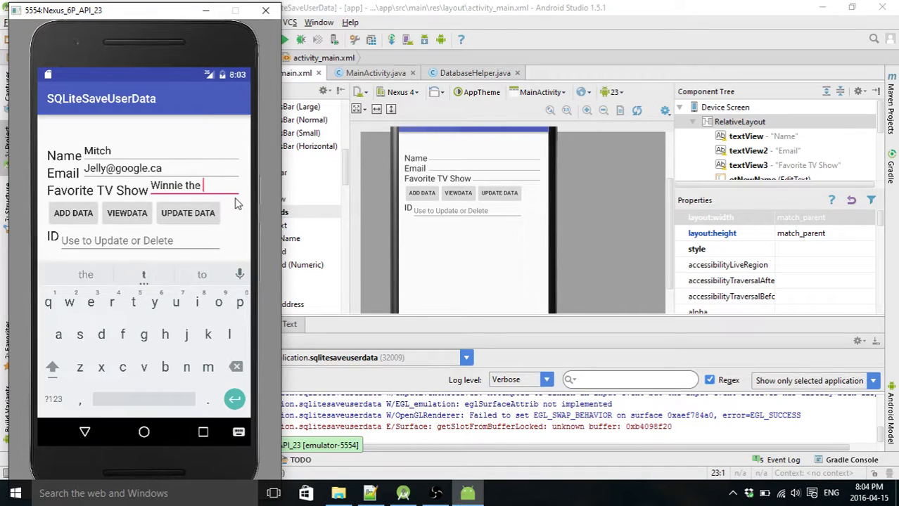
text(POO)
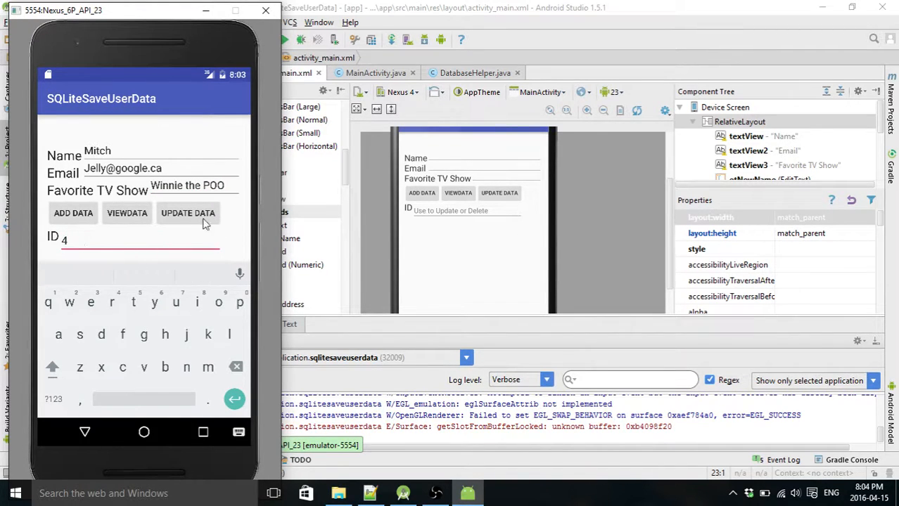
click(189, 214)
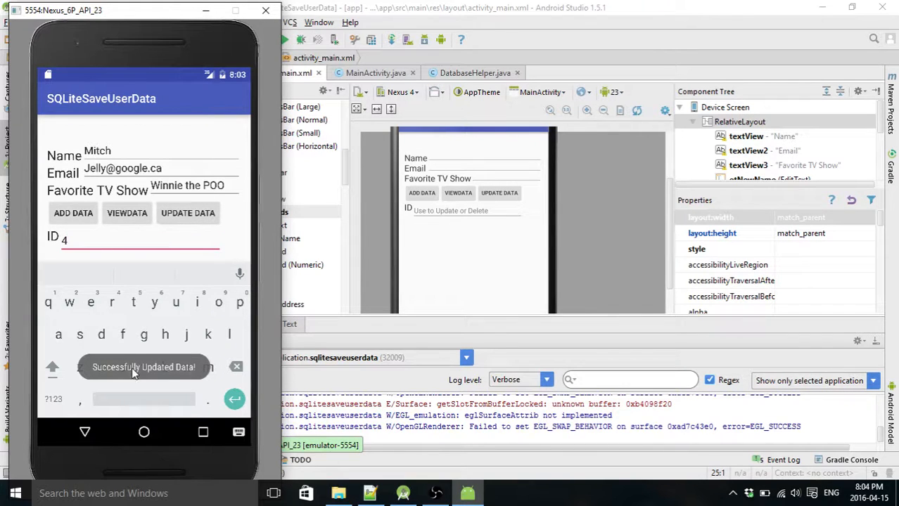
click(127, 214)
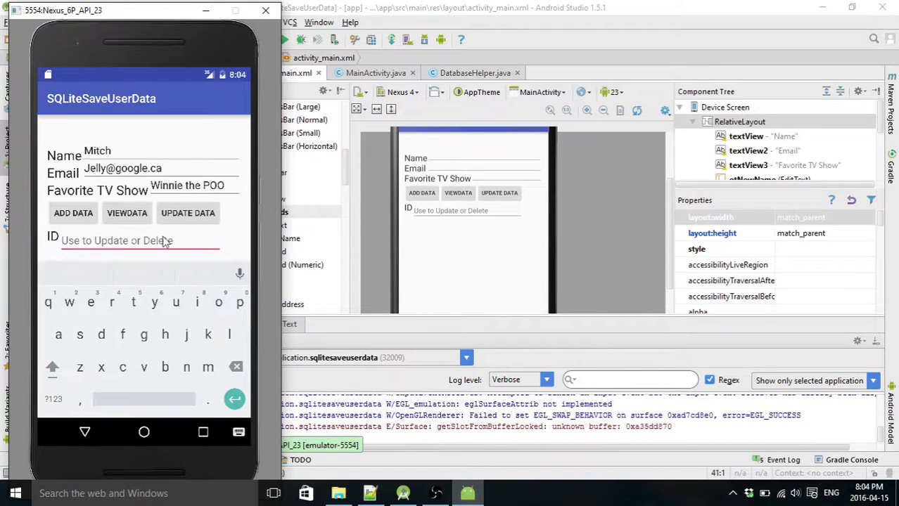
Step: Tap UPDATE DATA with an empty ID to get the "You Must Enter An ID to Update :(" toast
click(189, 214)
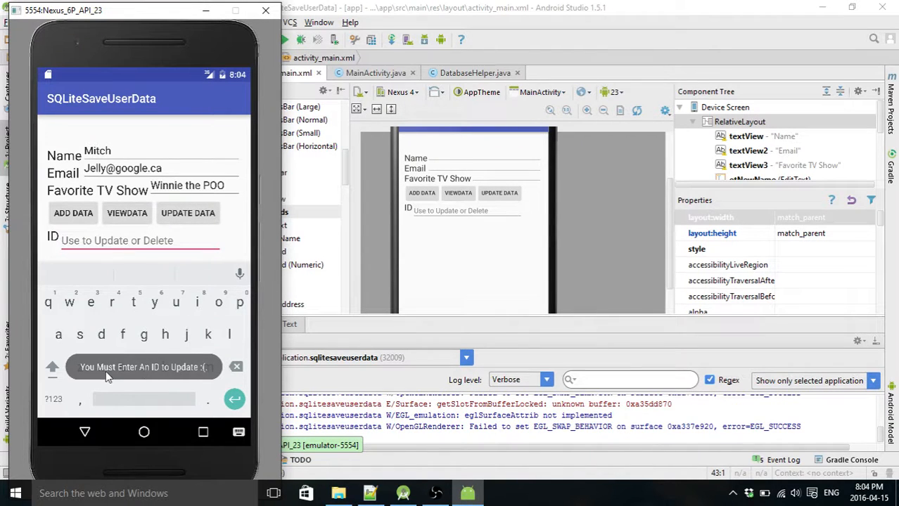
mouse_move(439, 259)
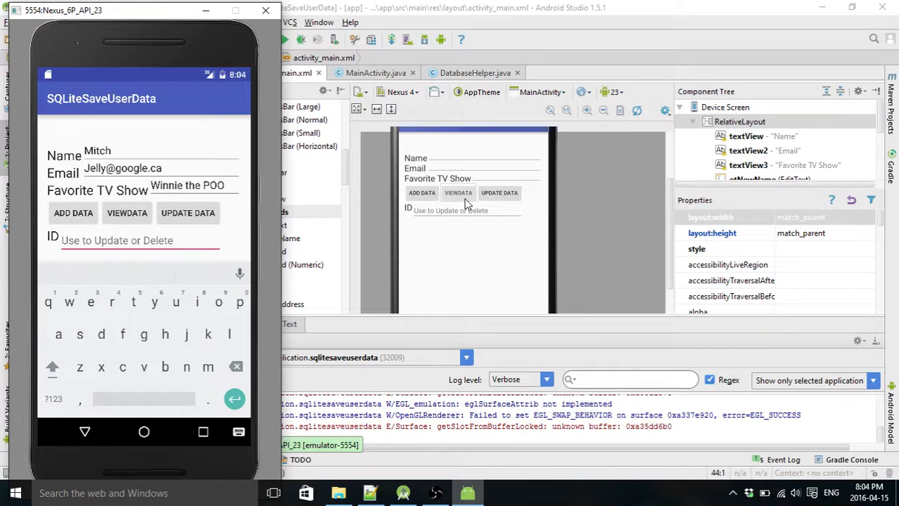
mouse_move(594, 247)
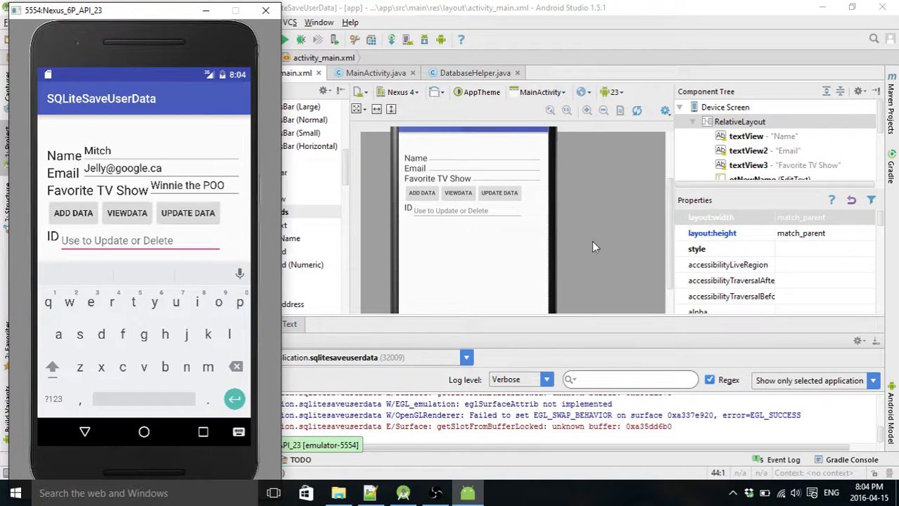